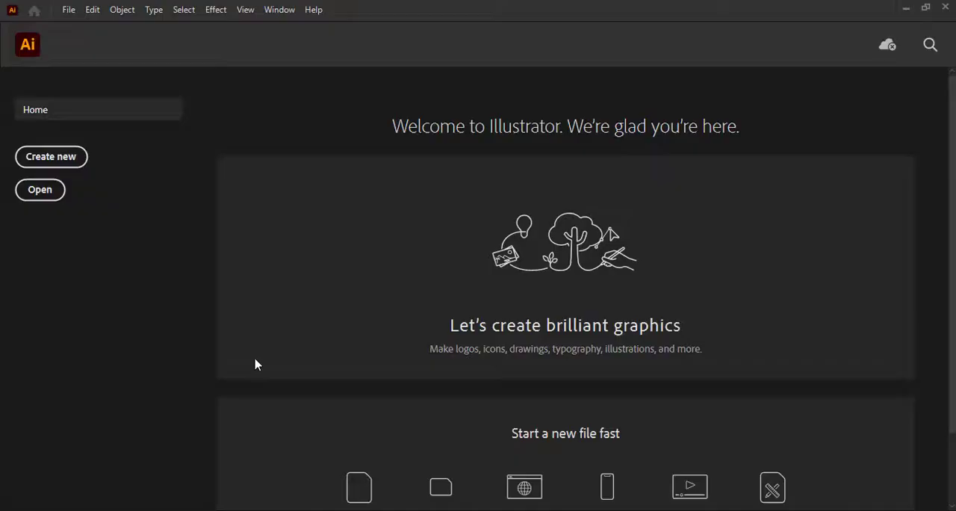
{"action": "mouse_move", "coordinate": [314, 295]}
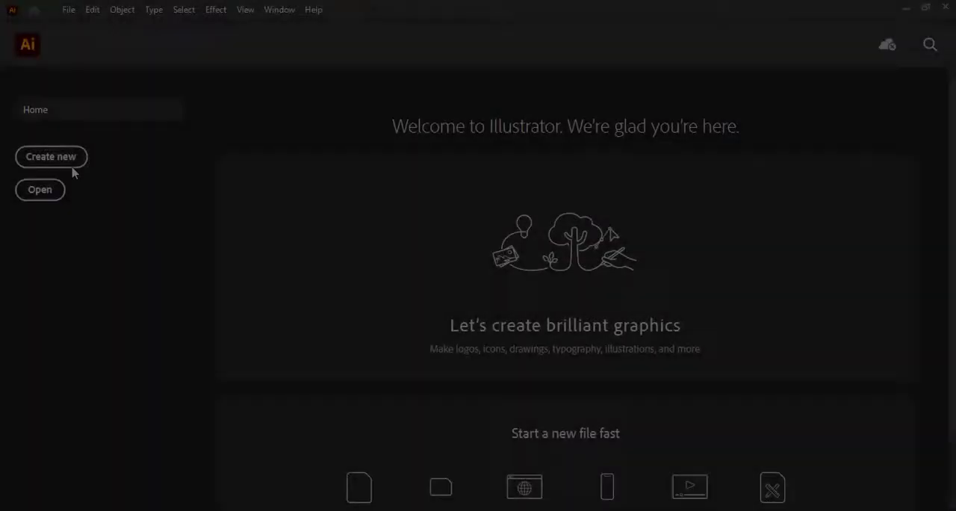
Start a new document from the File menu and reveal its More Settings.
{"action": "left_click", "coordinate": [69, 9]}
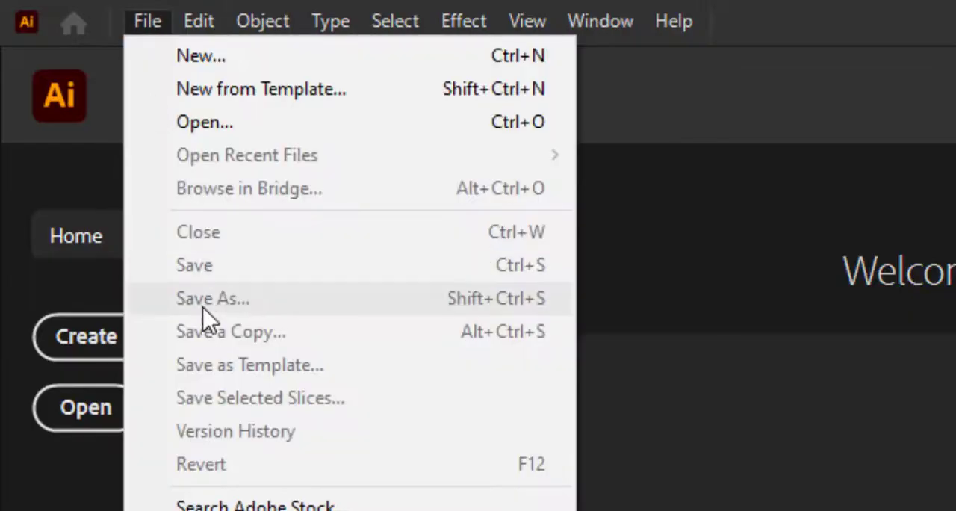
{"action": "left_click", "coordinate": [200, 53]}
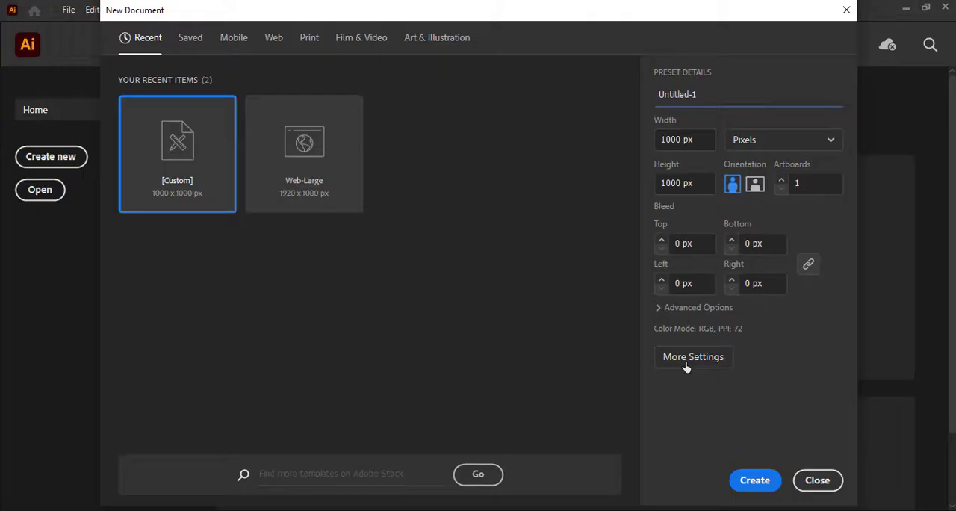
{"action": "left_click", "coordinate": [692, 356]}
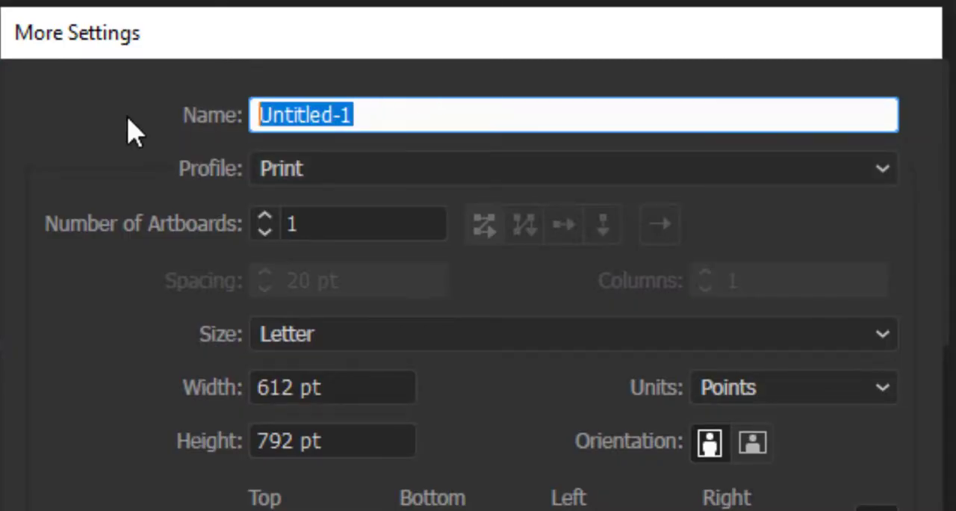
Enter 'Horizontal Business Card' as the document name.
{"action": "type", "text": "Horizontal"}
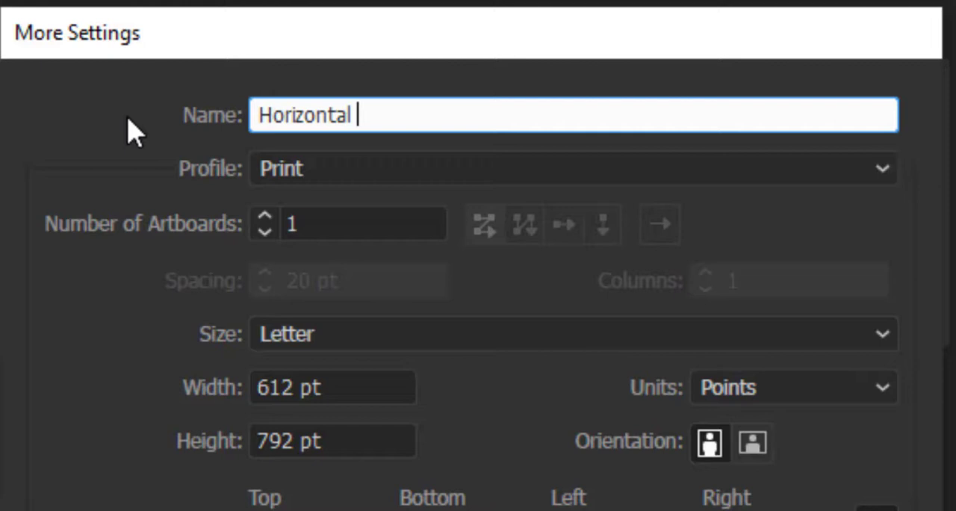
{"action": "type", "text": "Business Card"}
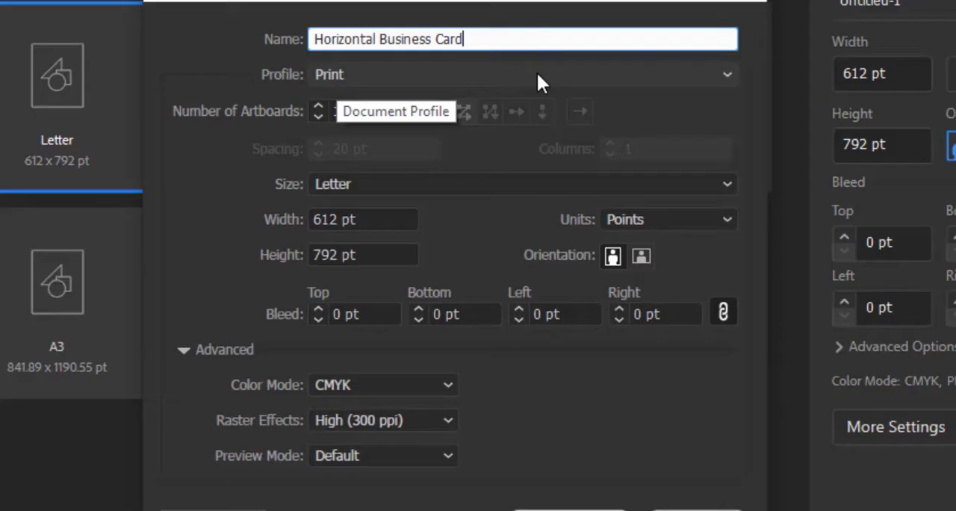
{"action": "mouse_move", "coordinate": [356, 202]}
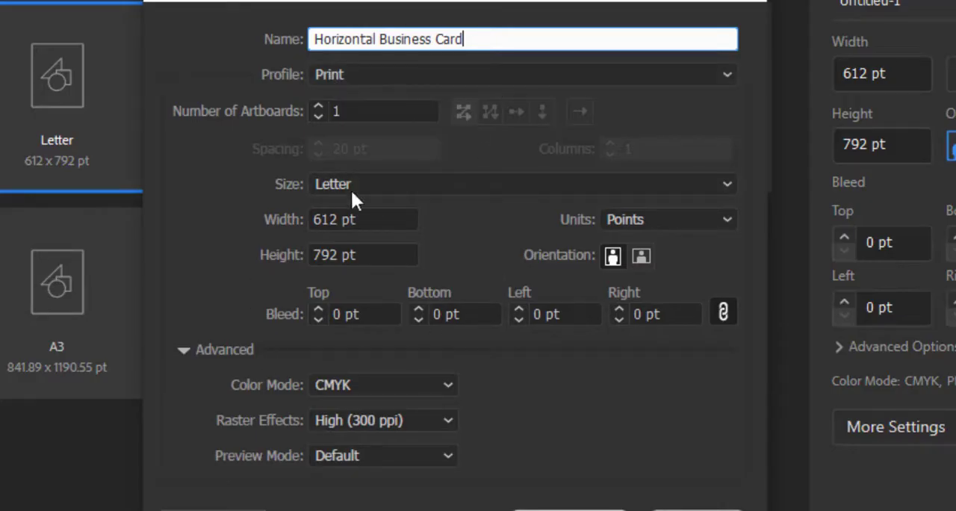
{"action": "mouse_move", "coordinate": [248, 224]}
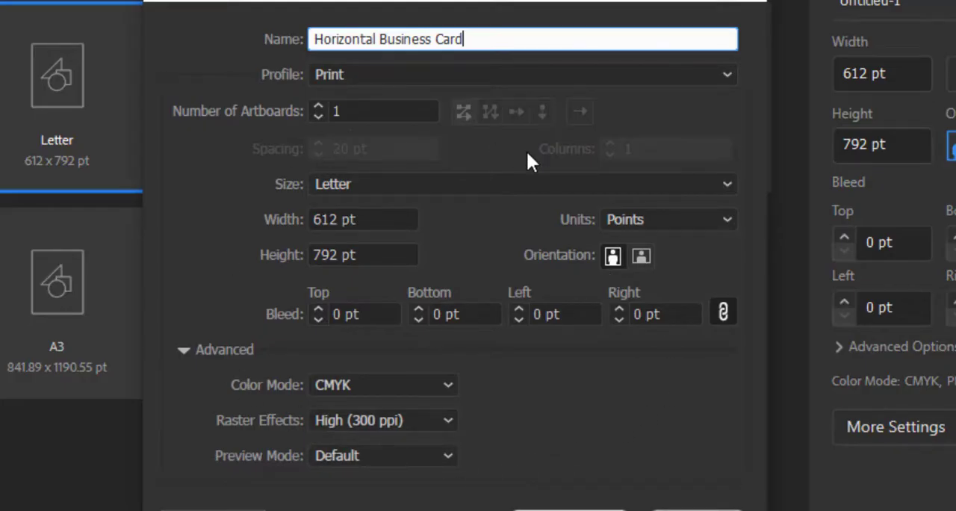
{"action": "mouse_move", "coordinate": [385, 253]}
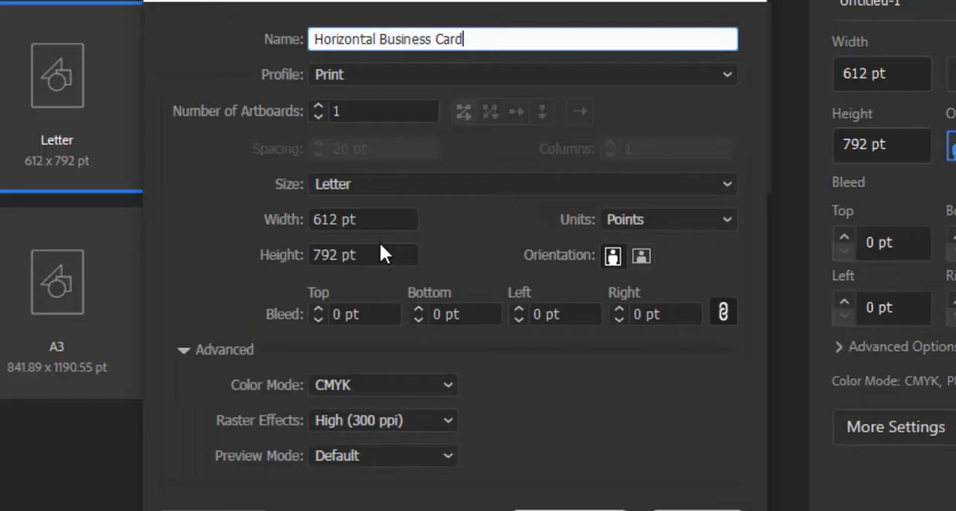
{"action": "mouse_move", "coordinate": [271, 418]}
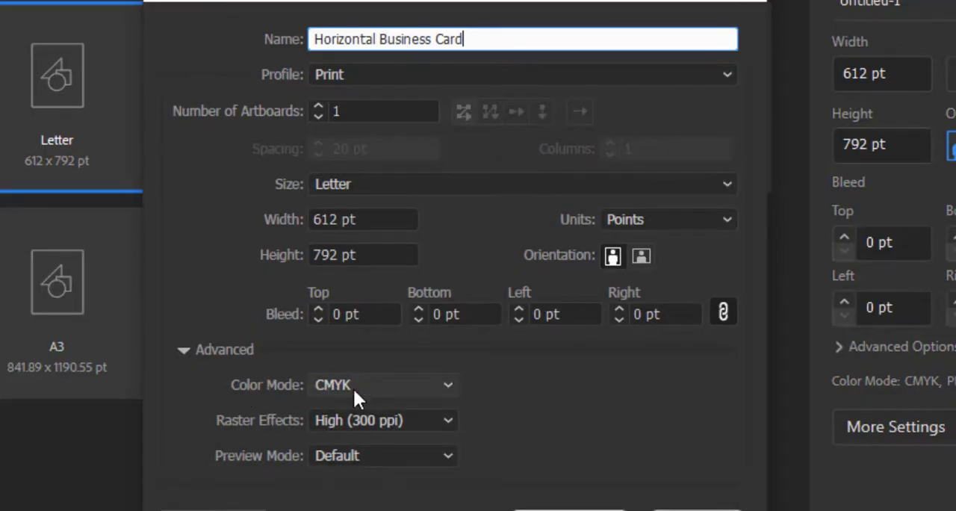
{"action": "mouse_move", "coordinate": [534, 457]}
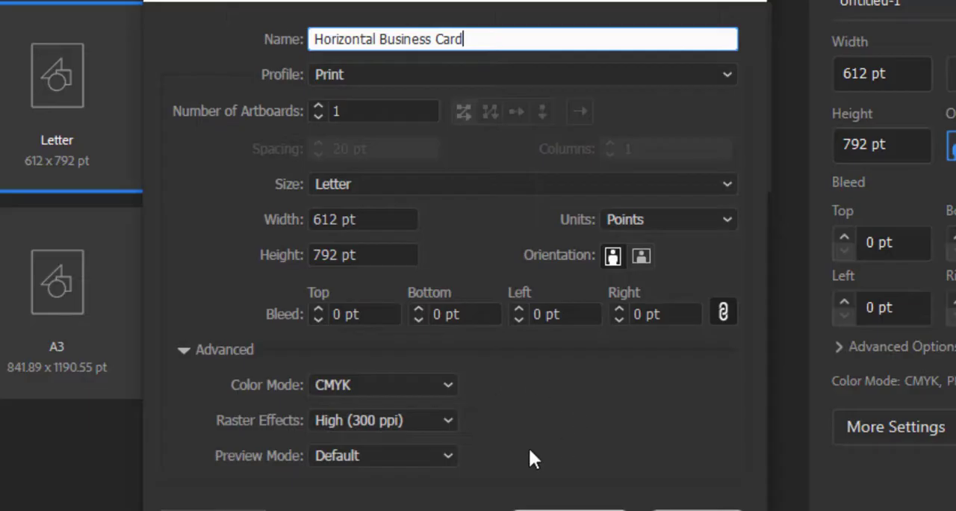
{"action": "mouse_move", "coordinate": [597, 421]}
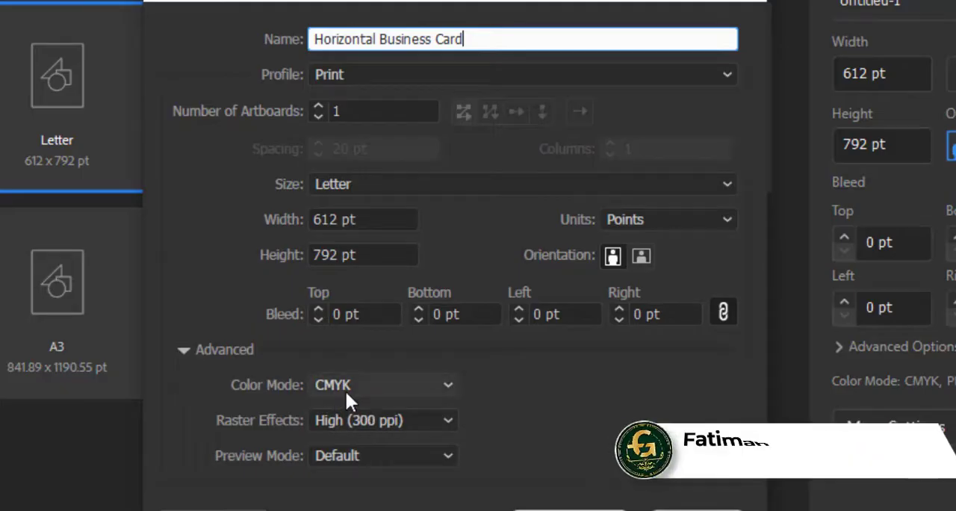
{"action": "mouse_move", "coordinate": [382, 430]}
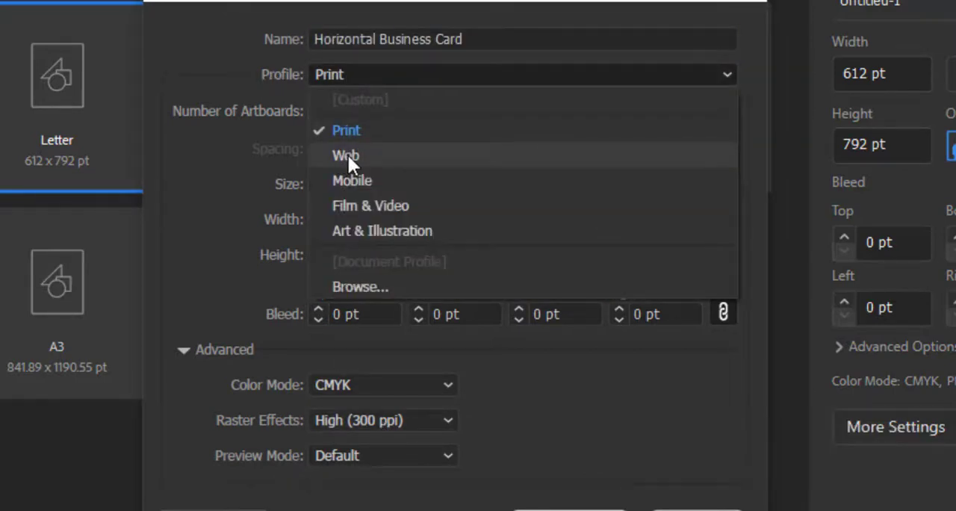
{"action": "left_click", "coordinate": [346, 155]}
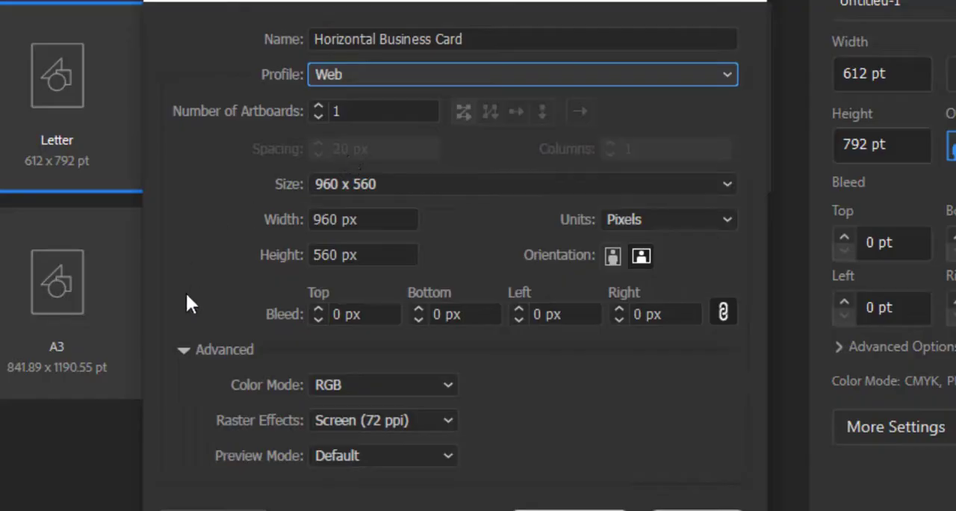
{"action": "mouse_move", "coordinate": [209, 361]}
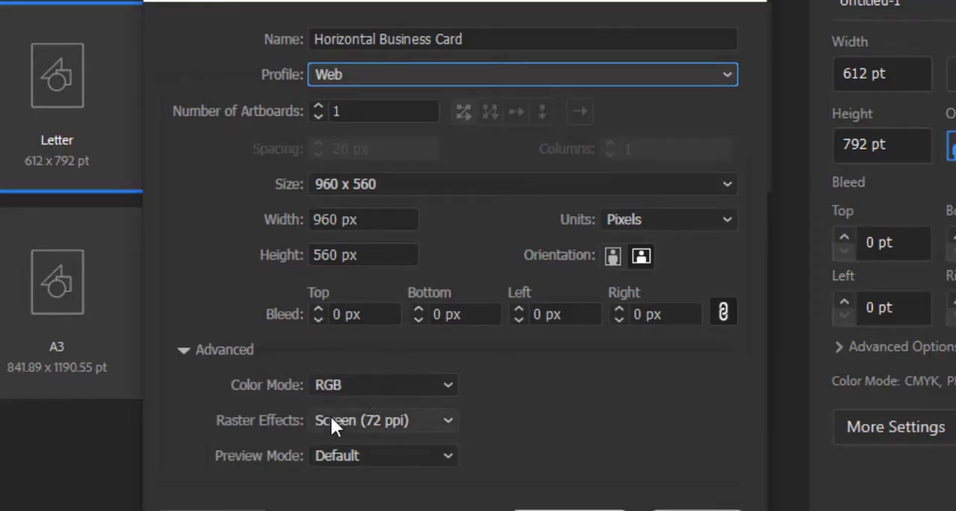
{"action": "mouse_move", "coordinate": [396, 434]}
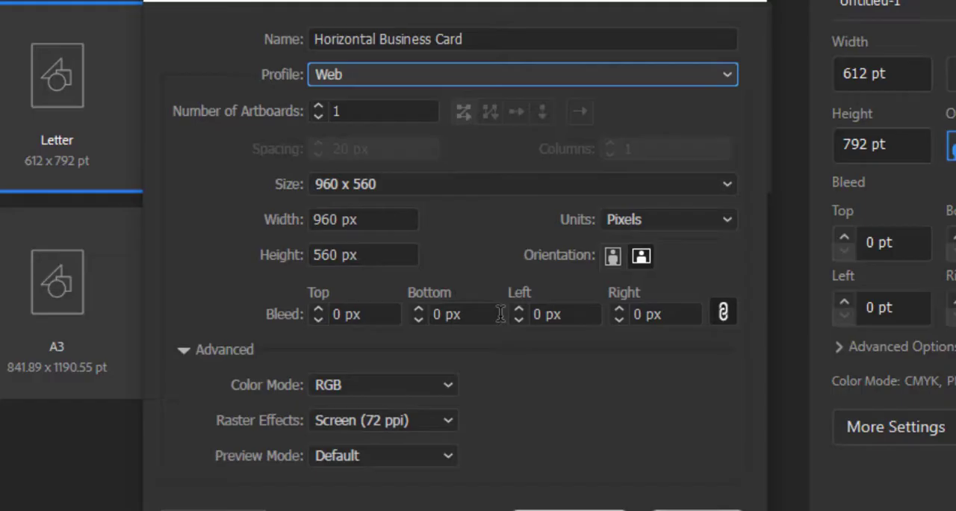
{"action": "mouse_move", "coordinate": [460, 445]}
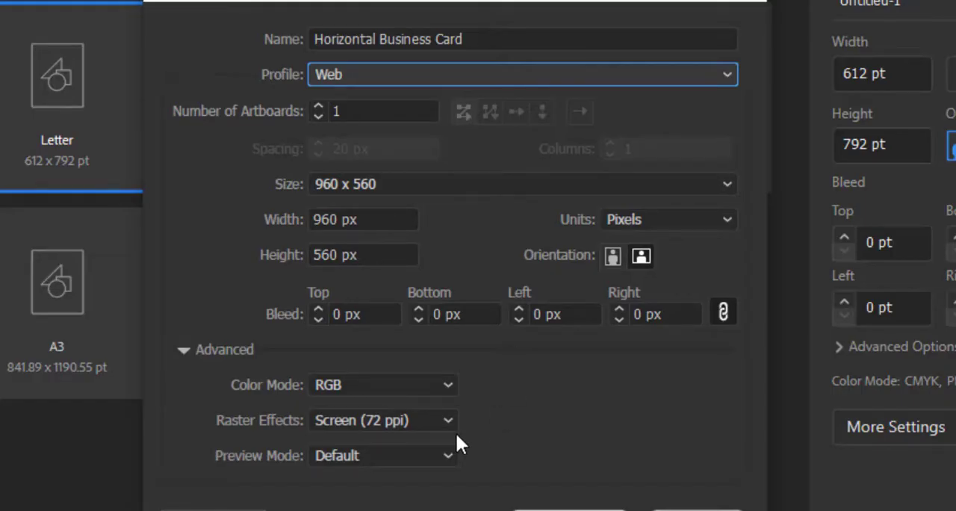
{"action": "mouse_move", "coordinate": [326, 86]}
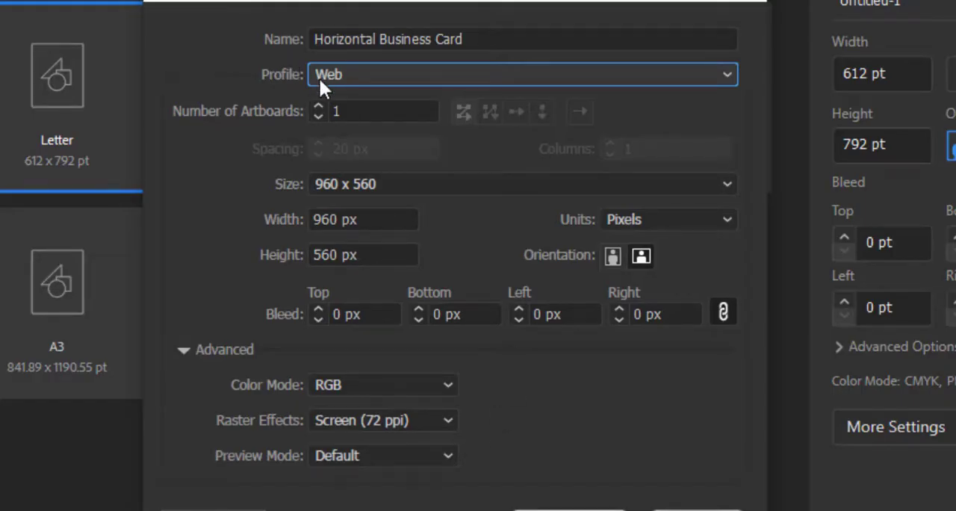
{"action": "mouse_move", "coordinate": [344, 82]}
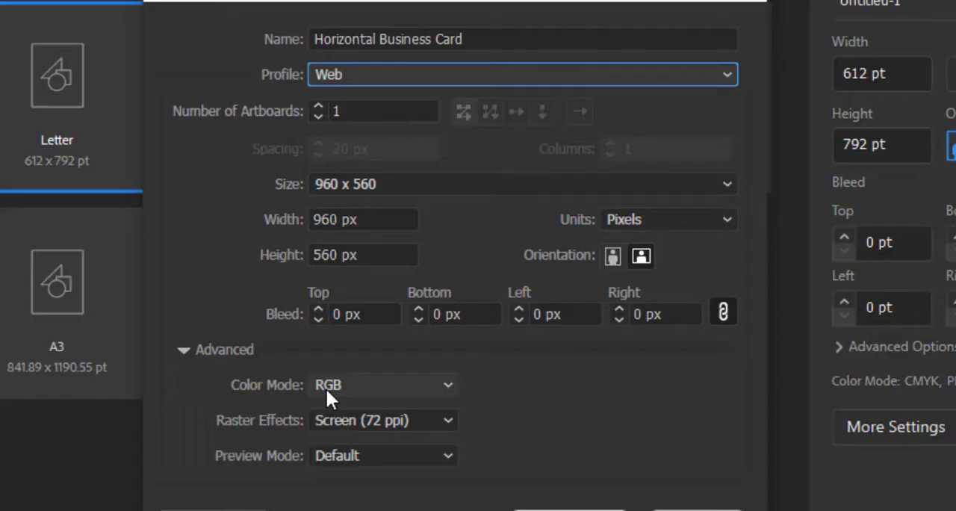
{"action": "left_click", "coordinate": [520, 74]}
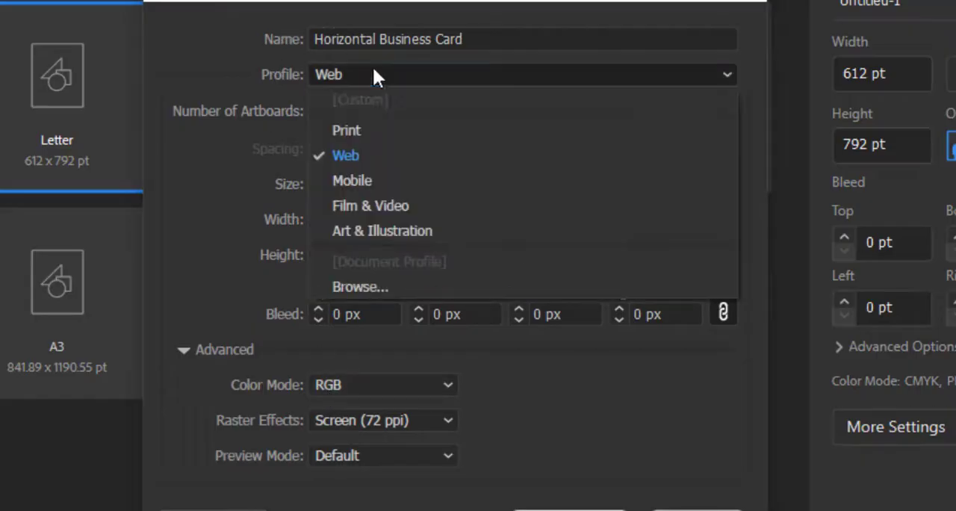
{"action": "mouse_move", "coordinate": [389, 131]}
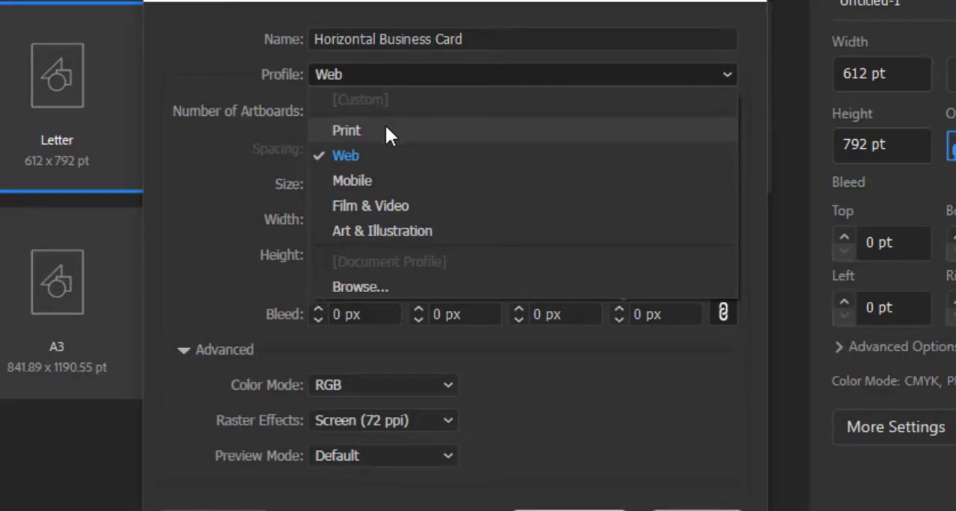
{"action": "left_click", "coordinate": [346, 130]}
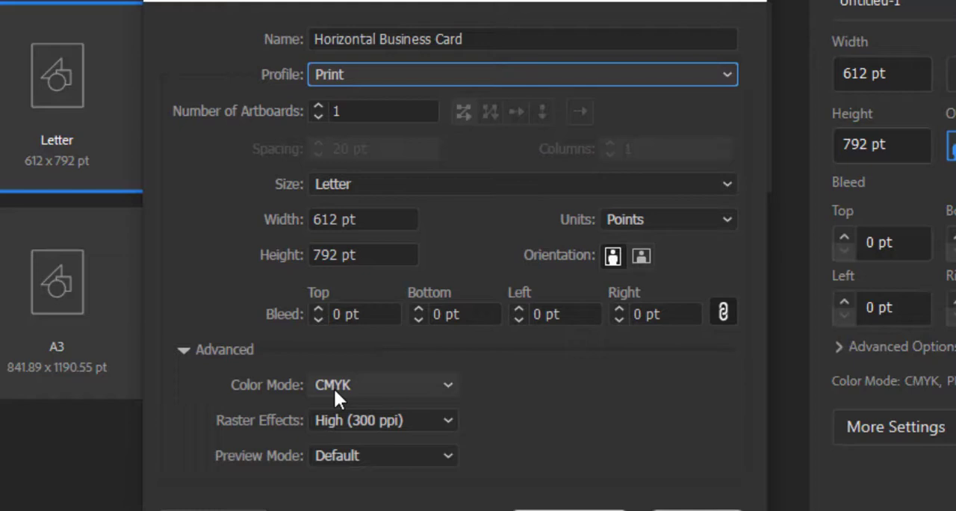
{"action": "mouse_move", "coordinate": [358, 397]}
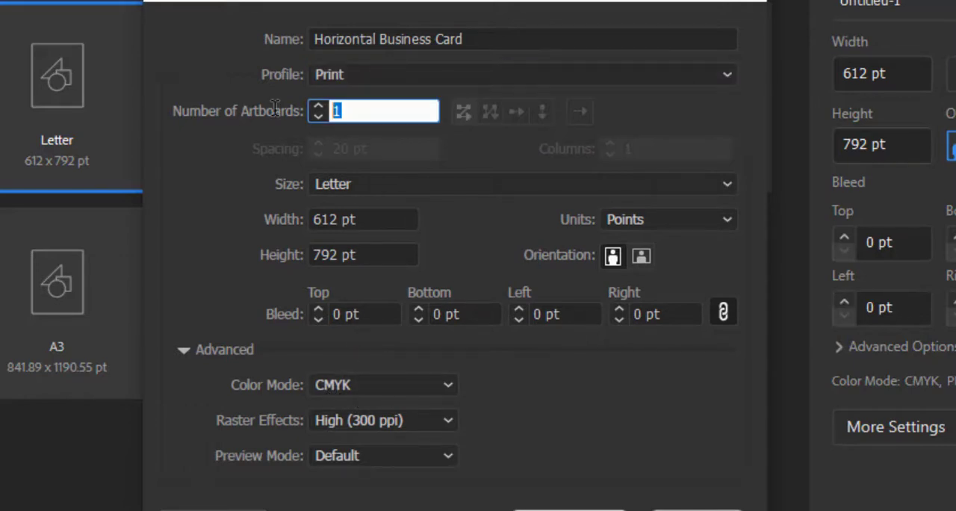
{"action": "mouse_move", "coordinate": [319, 110]}
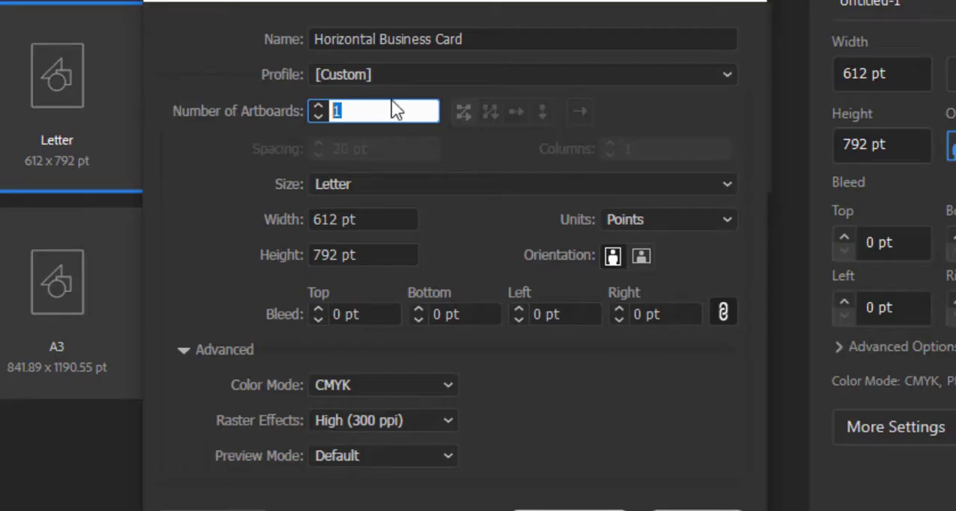
Set Number of Artboards to 2, keeping 2 columns.
{"action": "type", "text": "2"}
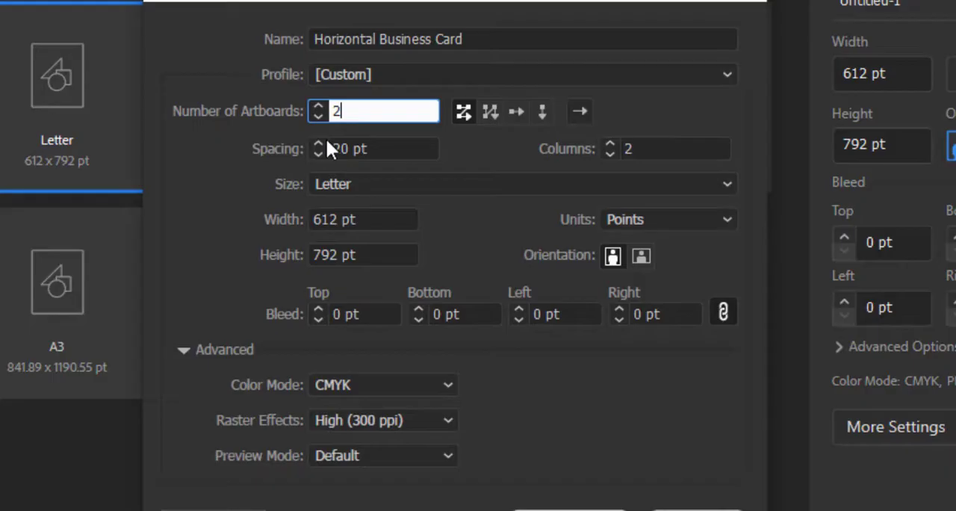
{"action": "mouse_move", "coordinate": [415, 111]}
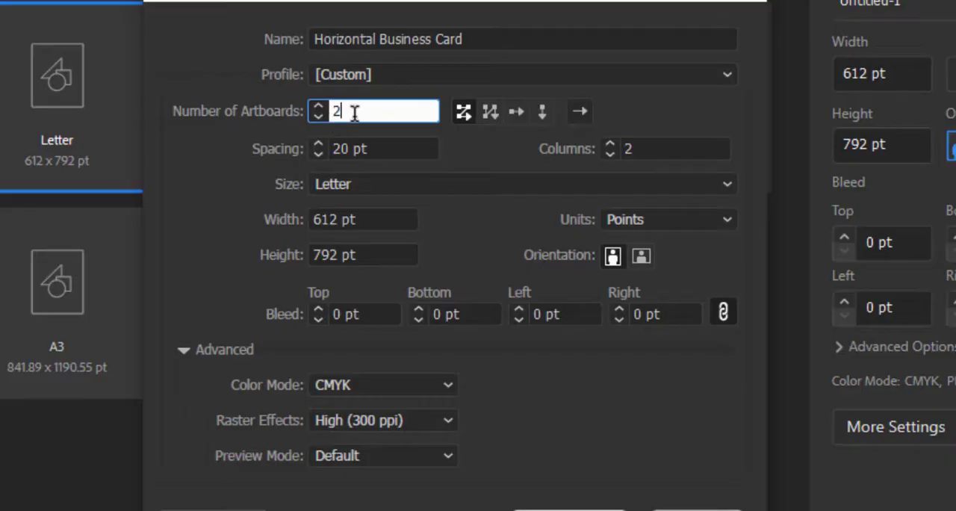
{"action": "mouse_move", "coordinate": [276, 161]}
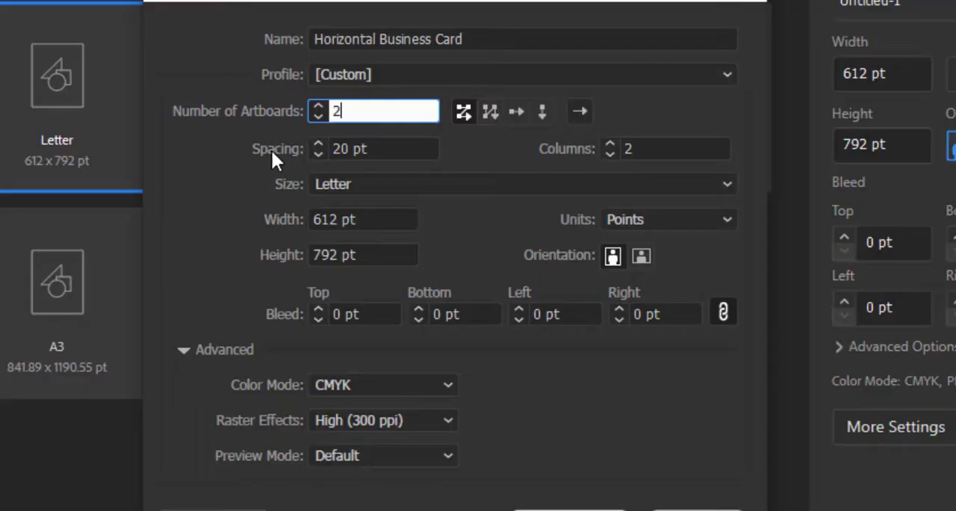
{"action": "mouse_move", "coordinate": [340, 146]}
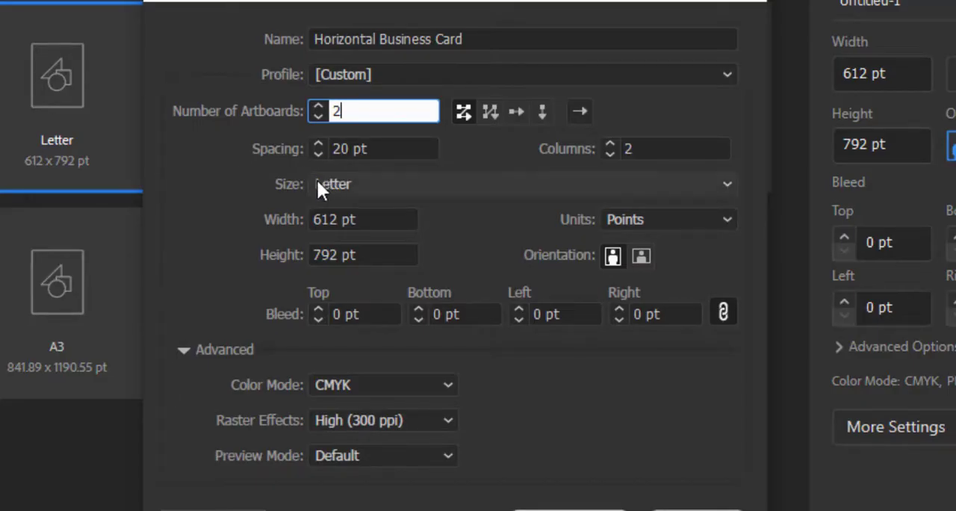
{"action": "mouse_move", "coordinate": [351, 194]}
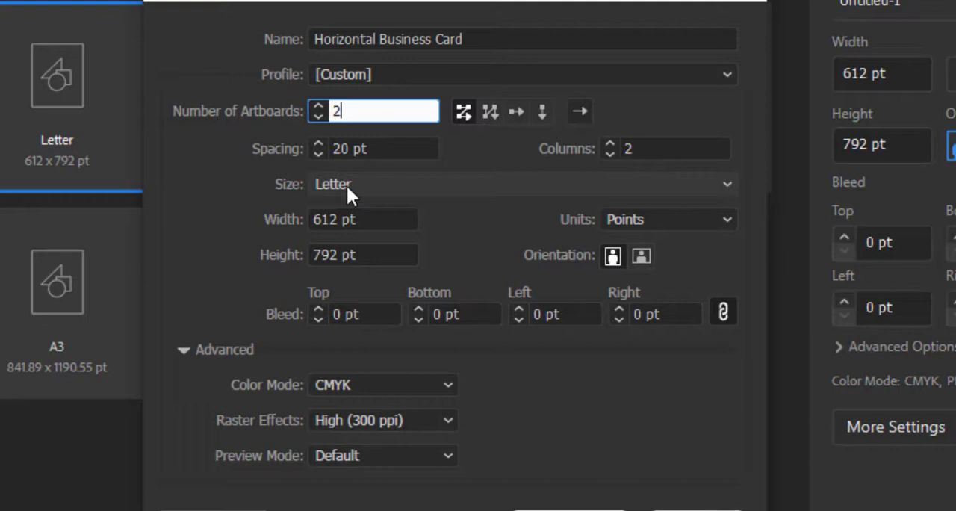
{"action": "mouse_move", "coordinate": [343, 218]}
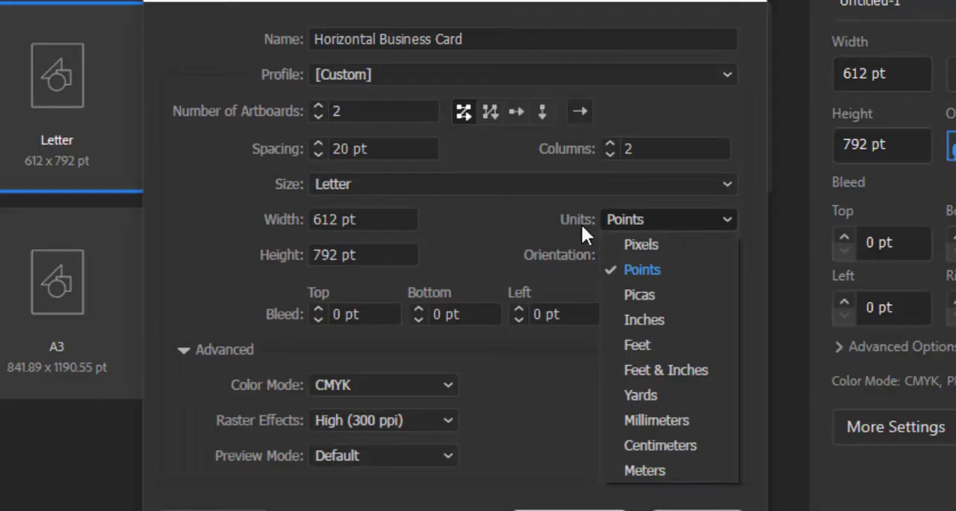
Change the document units from points to inches.
{"action": "left_click", "coordinate": [640, 269]}
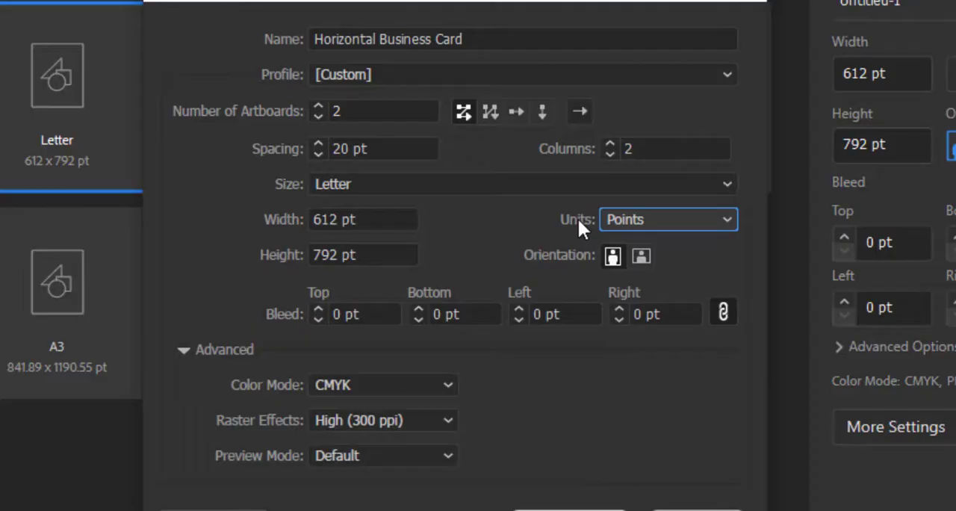
{"action": "mouse_move", "coordinate": [642, 255]}
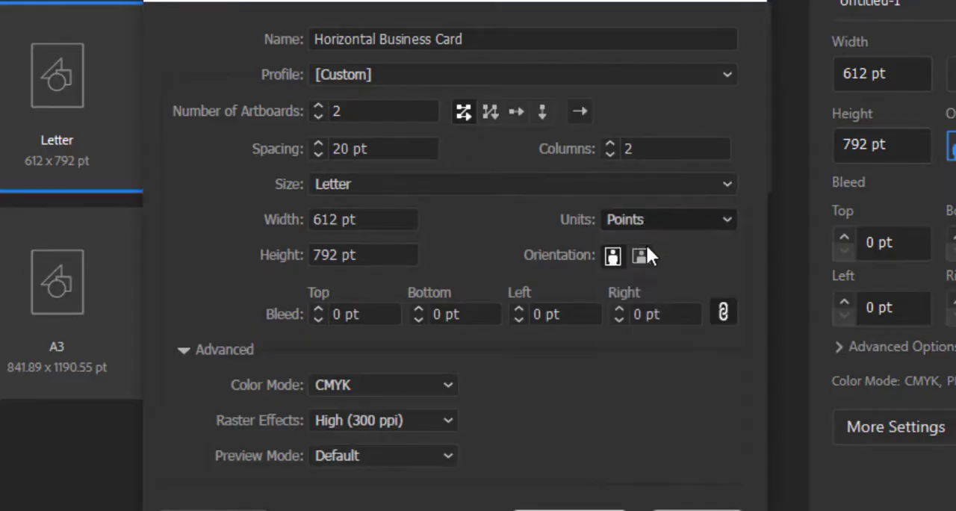
{"action": "left_click", "coordinate": [666, 218]}
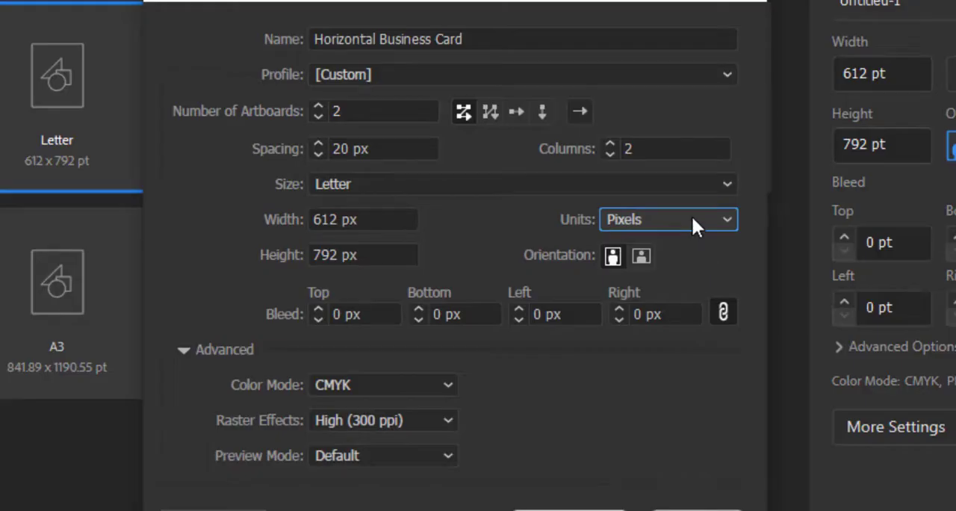
{"action": "left_click", "coordinate": [666, 218]}
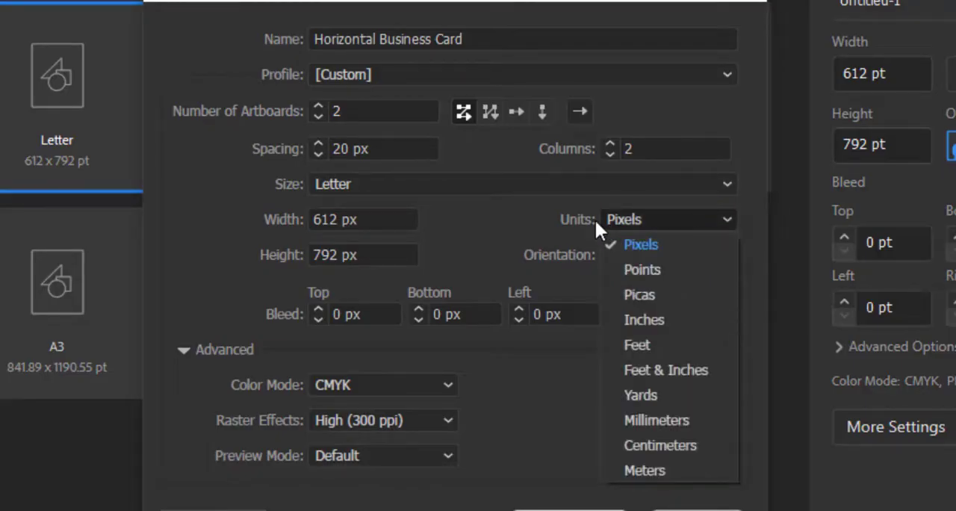
{"action": "mouse_move", "coordinate": [669, 239]}
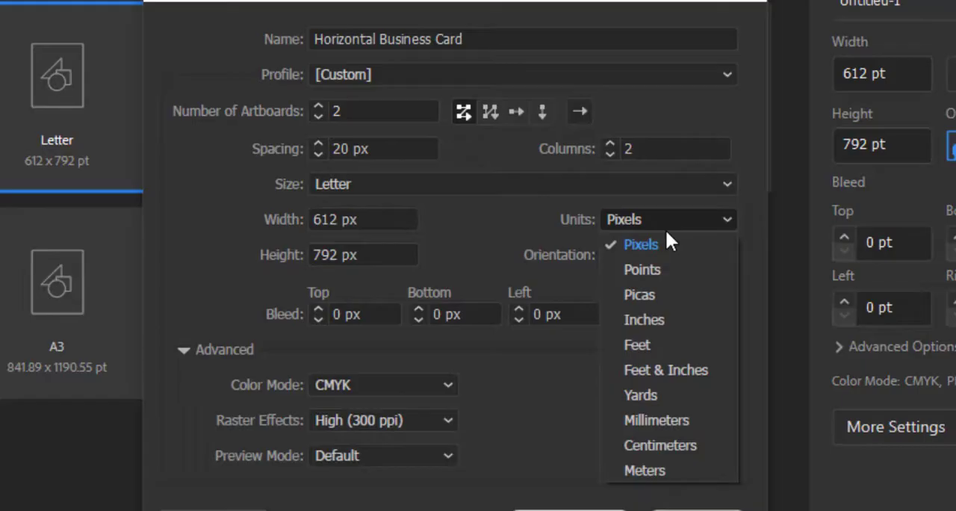
{"action": "left_click", "coordinate": [644, 320]}
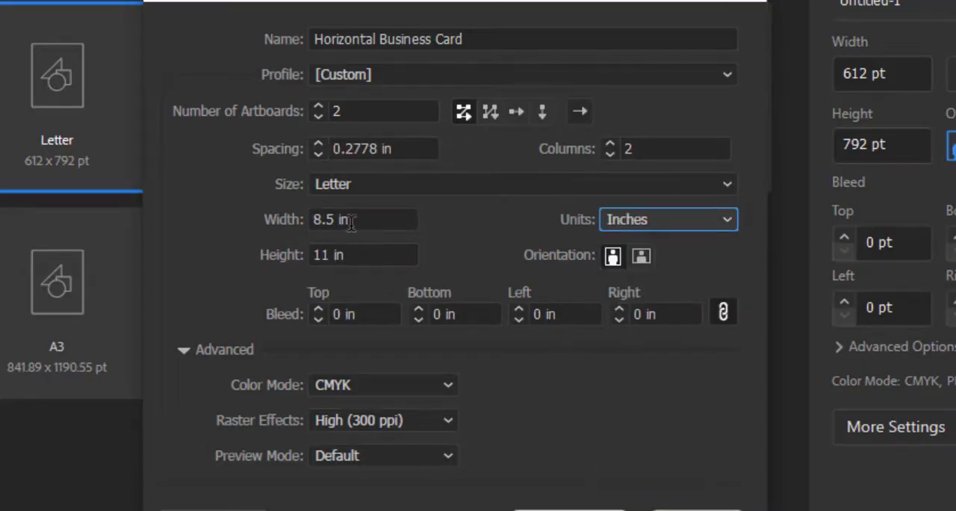
Set the artboard width to 3.5 in (height 2 in).
{"action": "triple_click", "coordinate": [364, 218]}
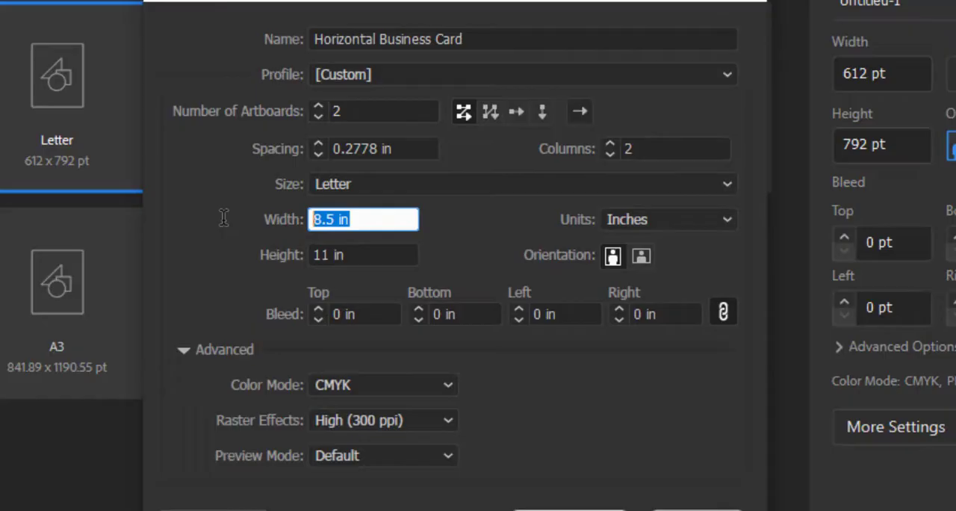
{"action": "mouse_move", "coordinate": [364, 253]}
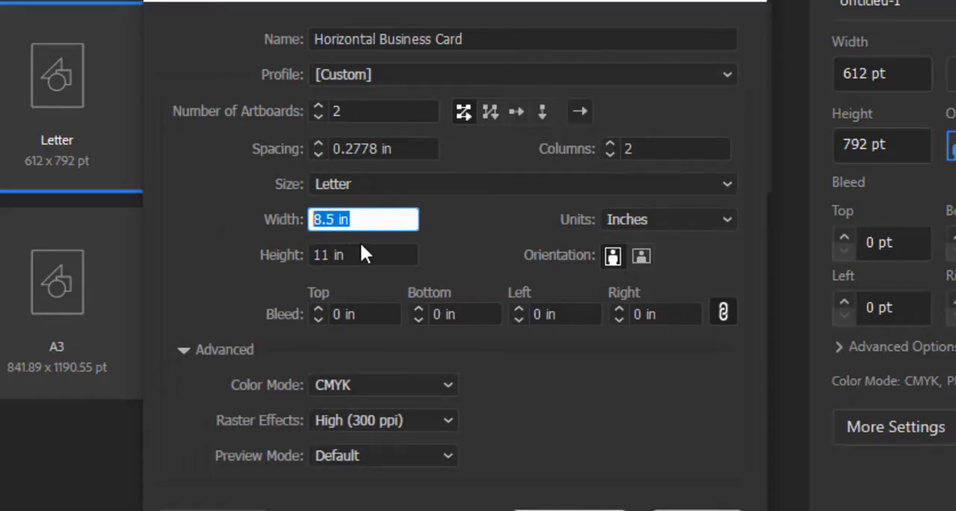
{"action": "type", "text": "3.5"}
{"action": "left_click", "coordinate": [363, 255]}
{"action": "type", "text": "2"}
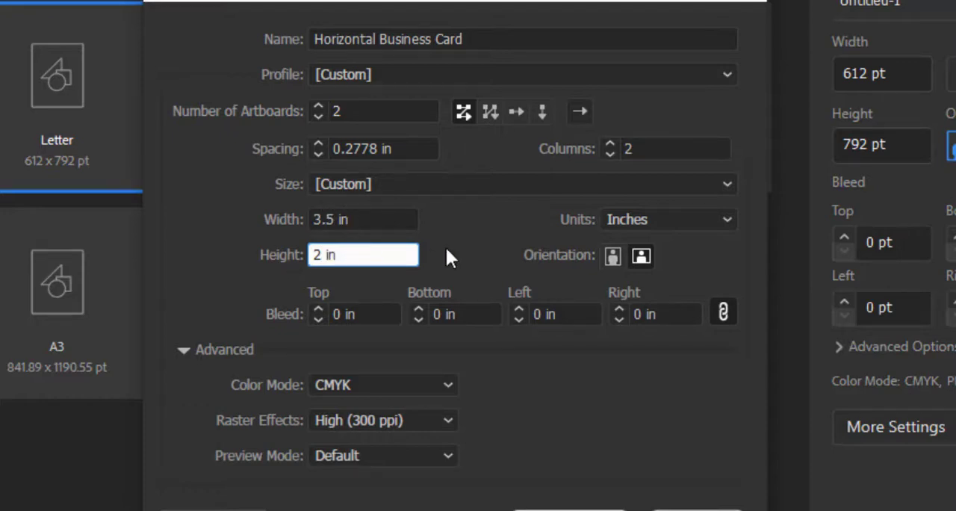
{"action": "mouse_move", "coordinate": [478, 260]}
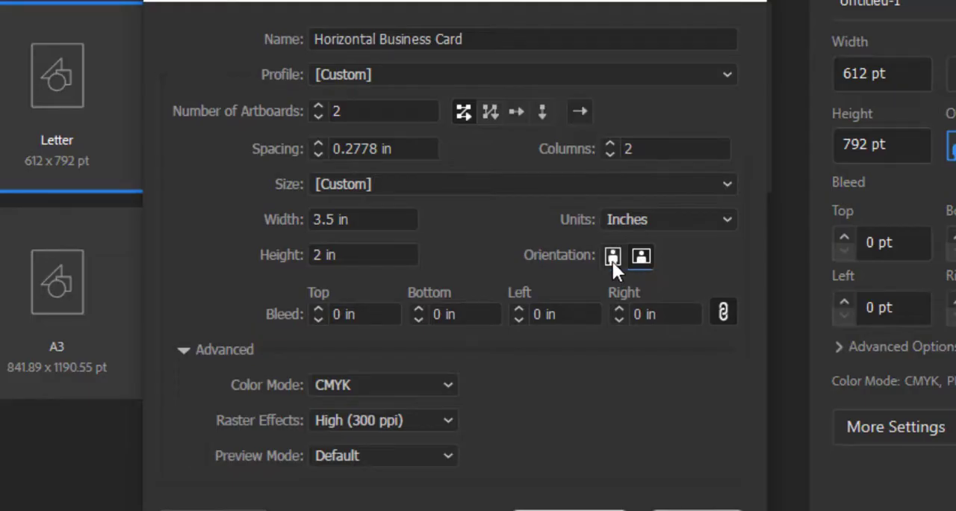
{"action": "left_click", "coordinate": [612, 256]}
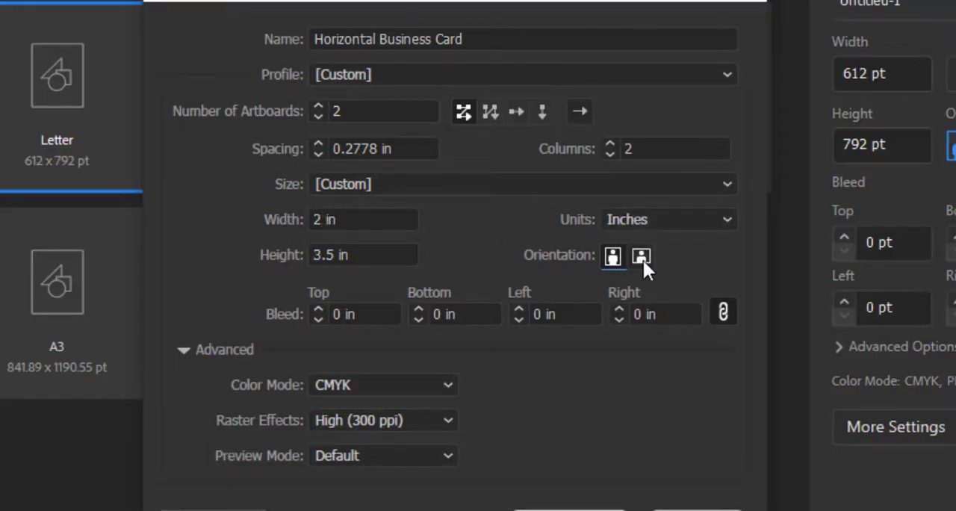
{"action": "left_click", "coordinate": [641, 255]}
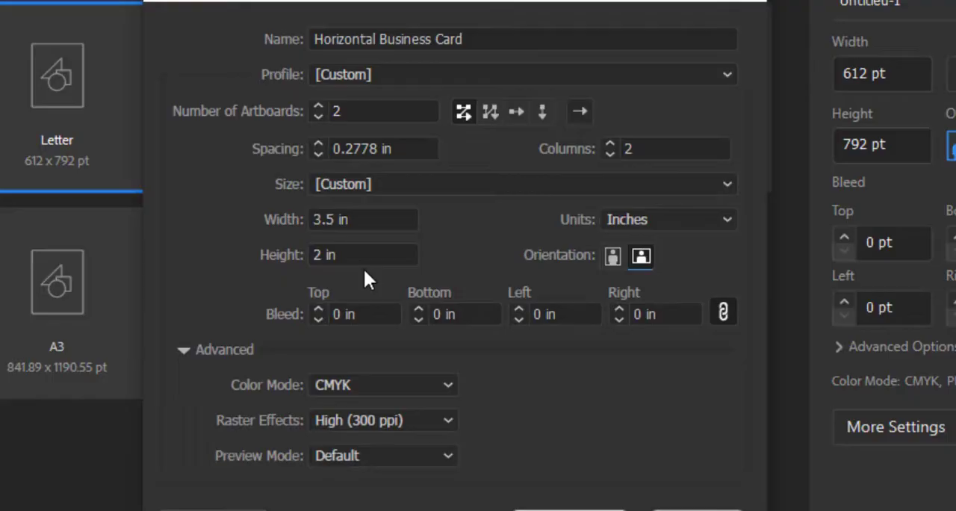
{"action": "mouse_move", "coordinate": [299, 326]}
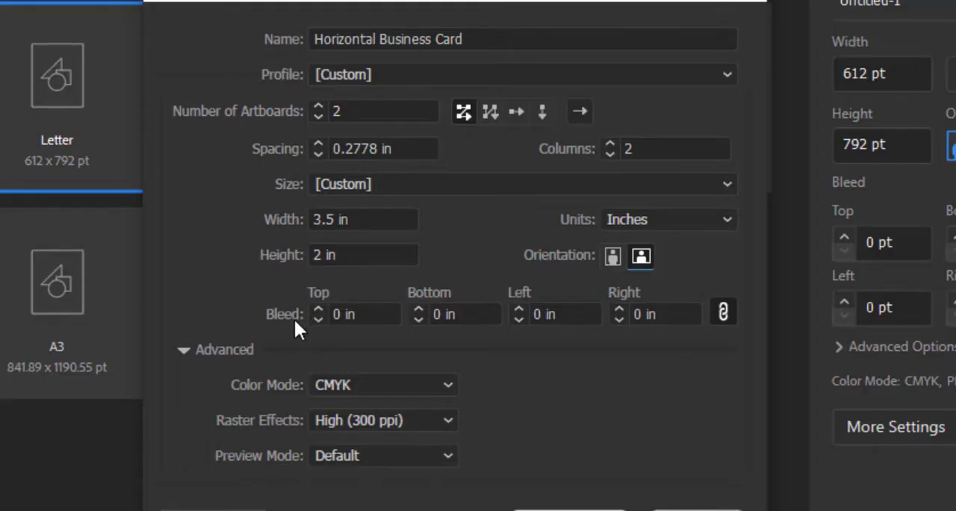
{"action": "mouse_move", "coordinate": [149, 12]}
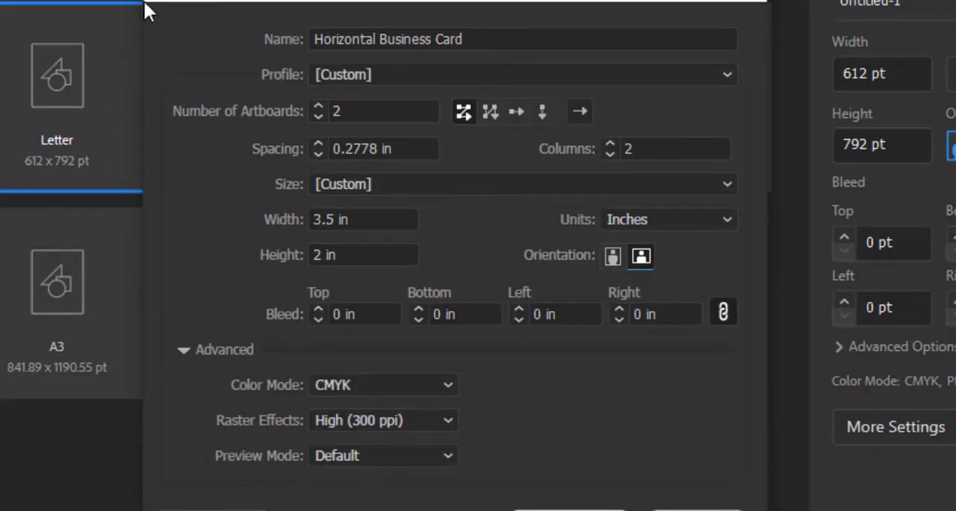
{"action": "mouse_move", "coordinate": [305, 321]}
{"action": "type", "text": "0.125"}
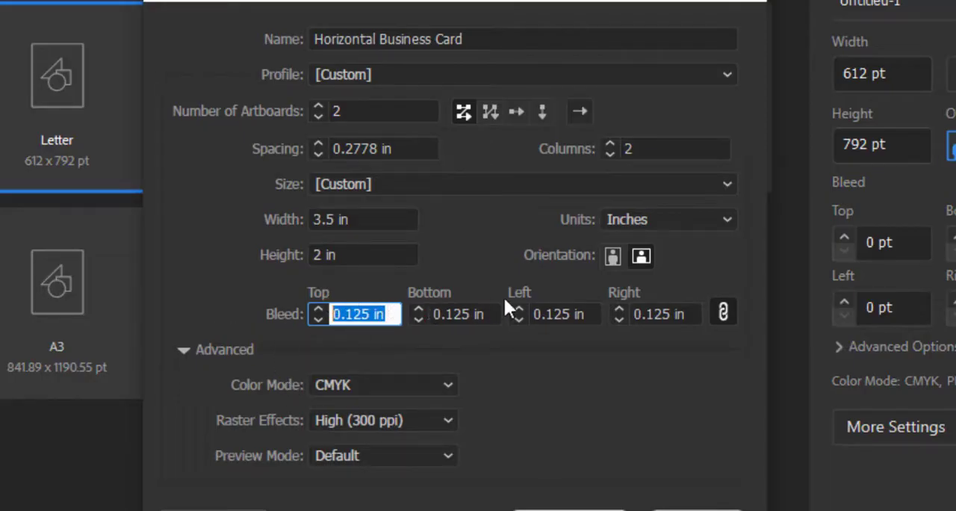
{"action": "mouse_move", "coordinate": [634, 331]}
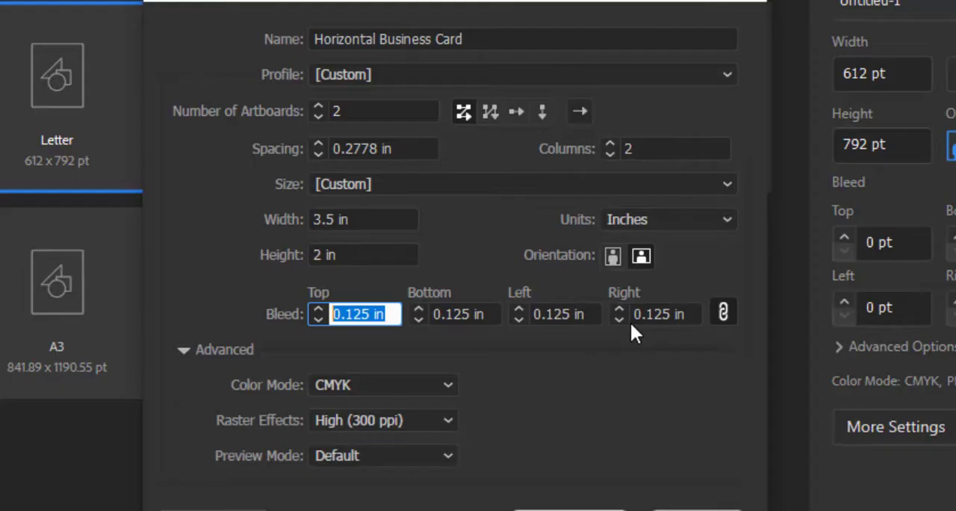
{"action": "mouse_move", "coordinate": [508, 356]}
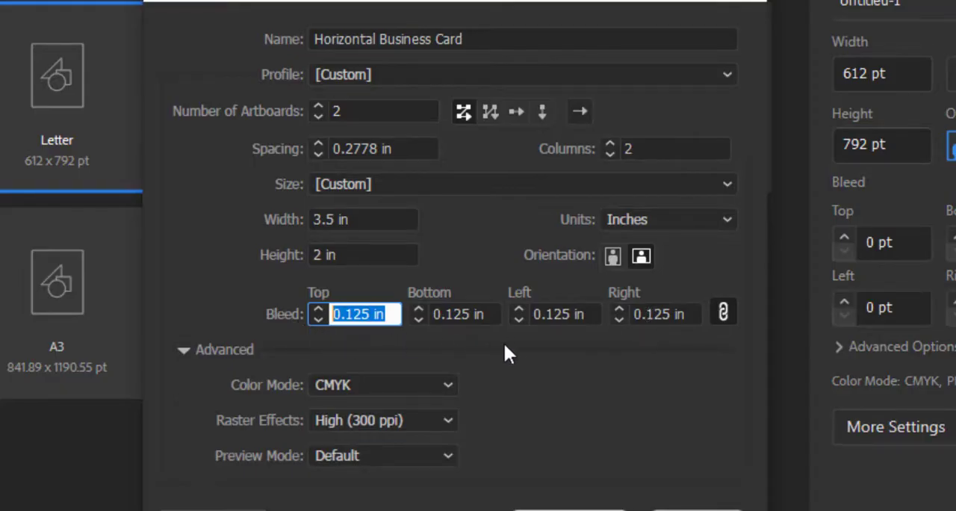
{"action": "mouse_move", "coordinate": [529, 356]}
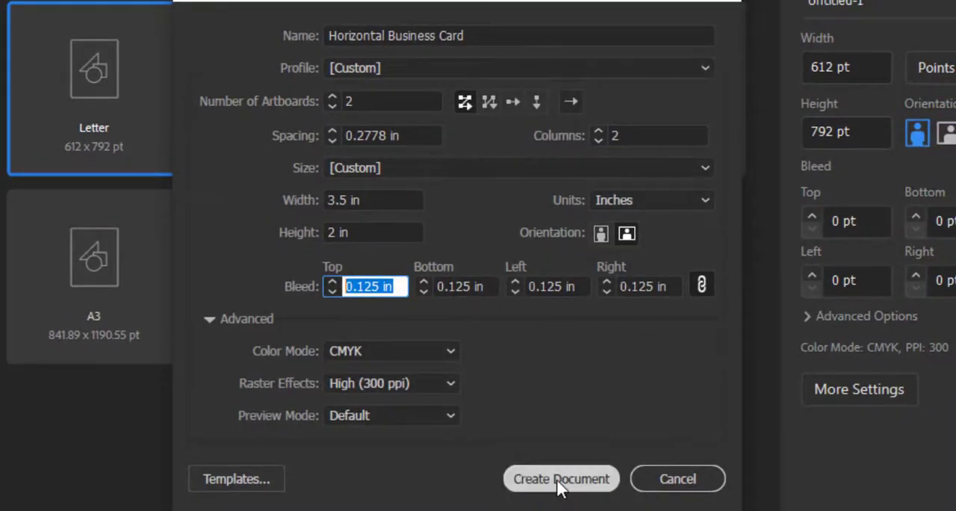
{"action": "left_click", "coordinate": [561, 478]}
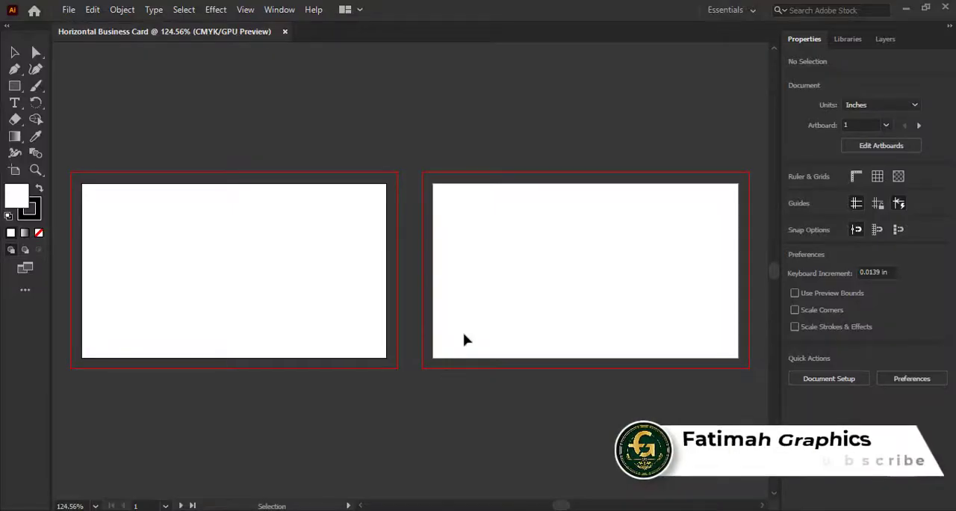
{"action": "mouse_move", "coordinate": [397, 298]}
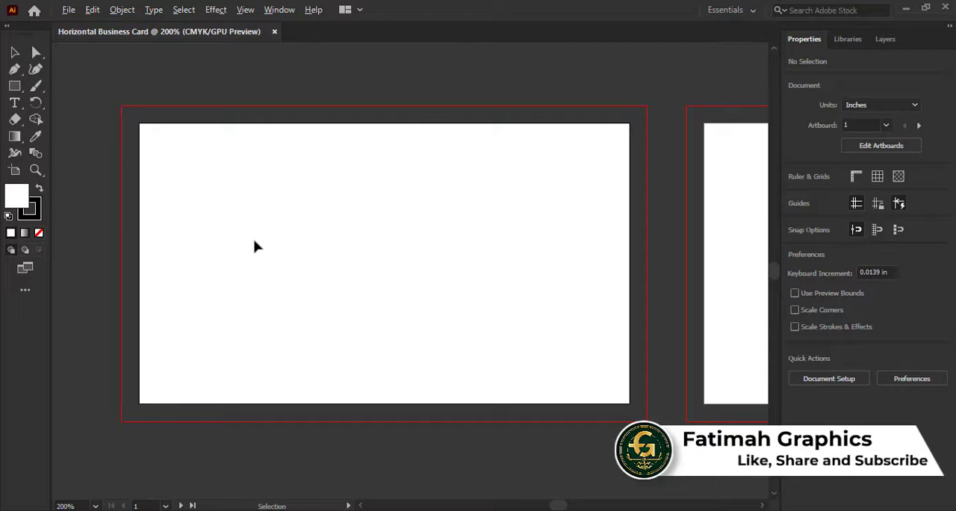
{"action": "mouse_move", "coordinate": [125, 207]}
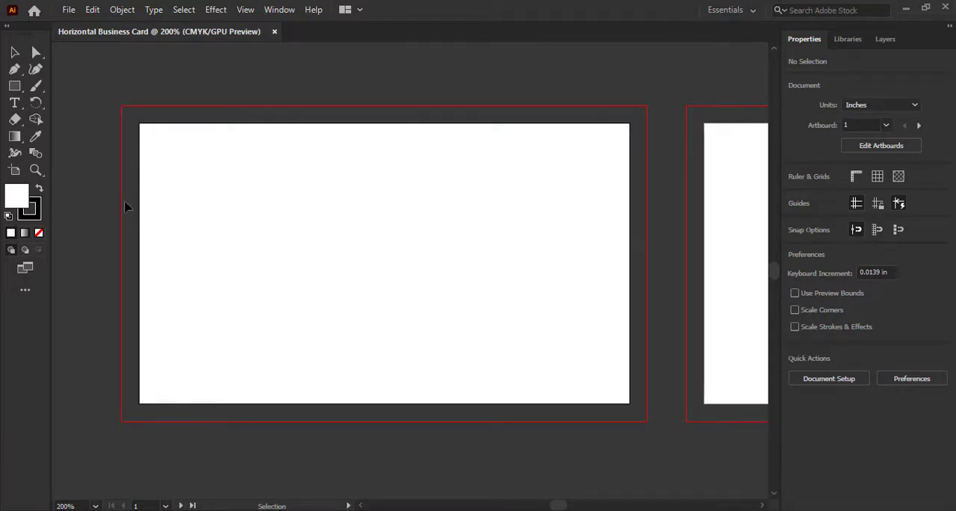
{"action": "mouse_move", "coordinate": [137, 133]}
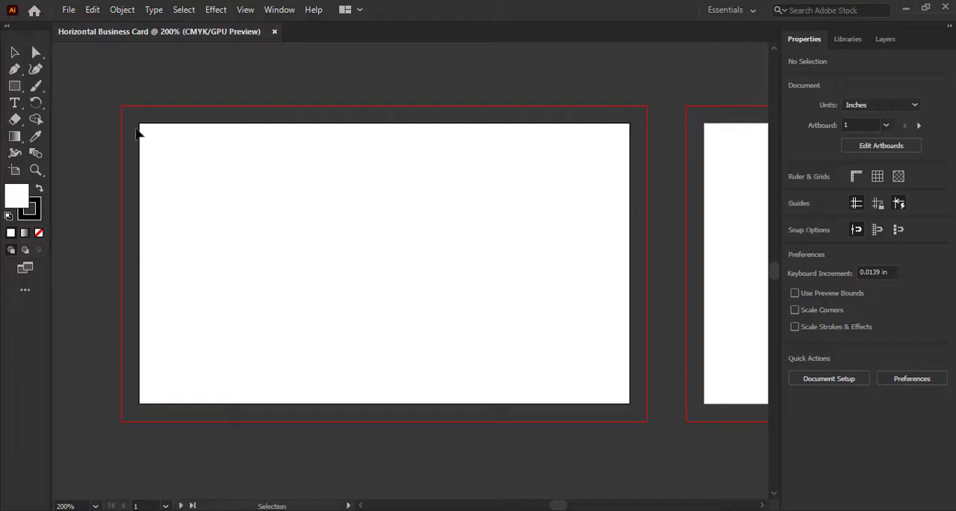
{"action": "mouse_move", "coordinate": [150, 227]}
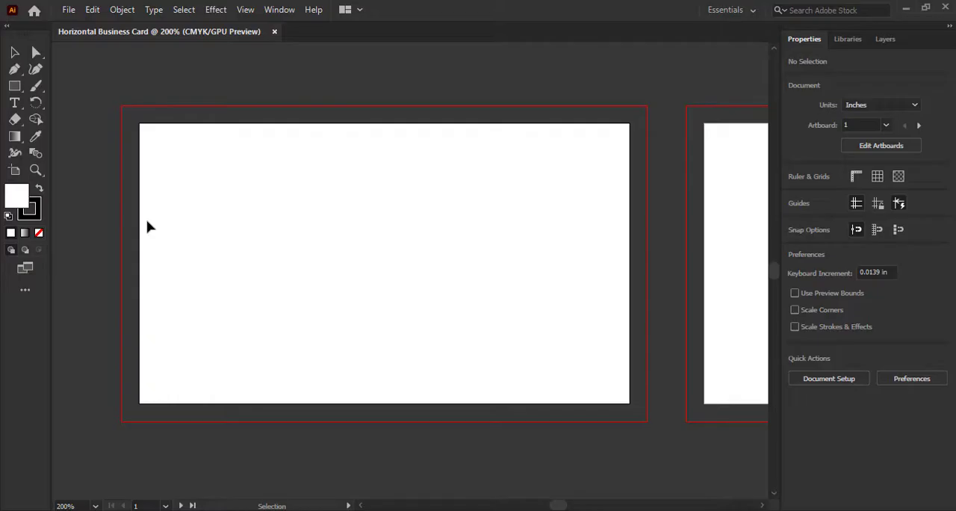
{"action": "mouse_move", "coordinate": [357, 161]}
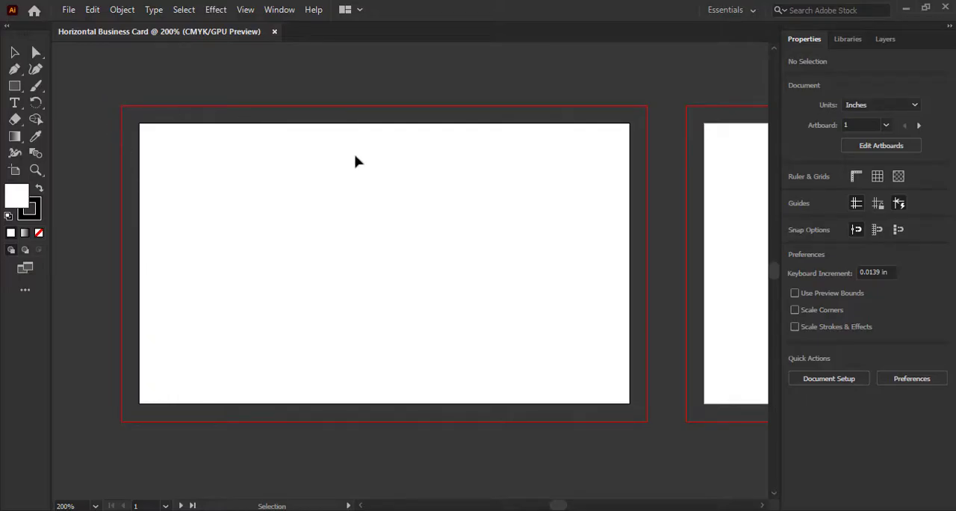
{"action": "mouse_move", "coordinate": [131, 236]}
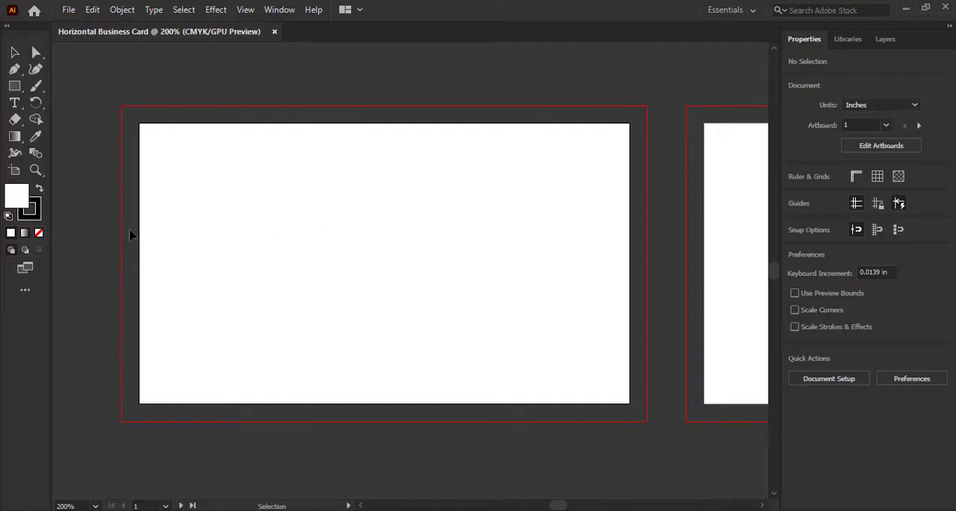
{"action": "mouse_move", "coordinate": [126, 233]}
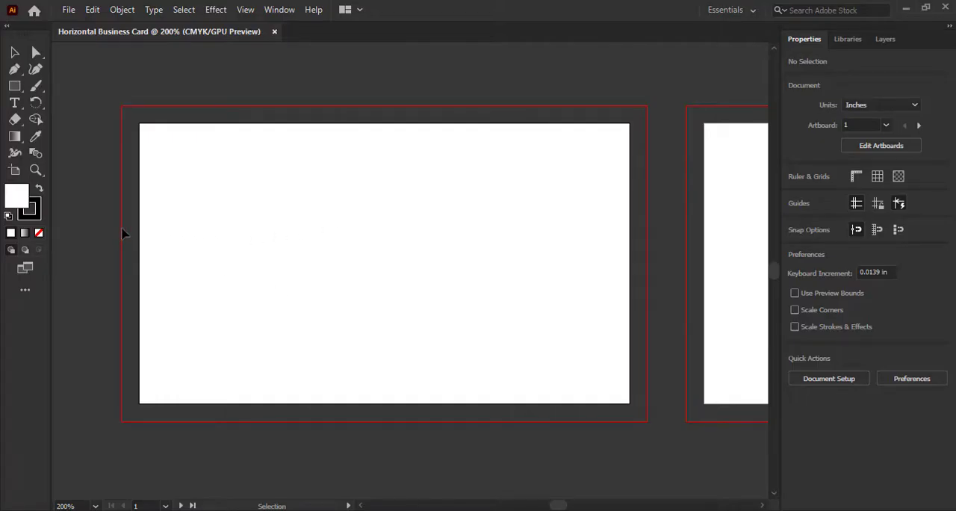
{"action": "mouse_move", "coordinate": [126, 209]}
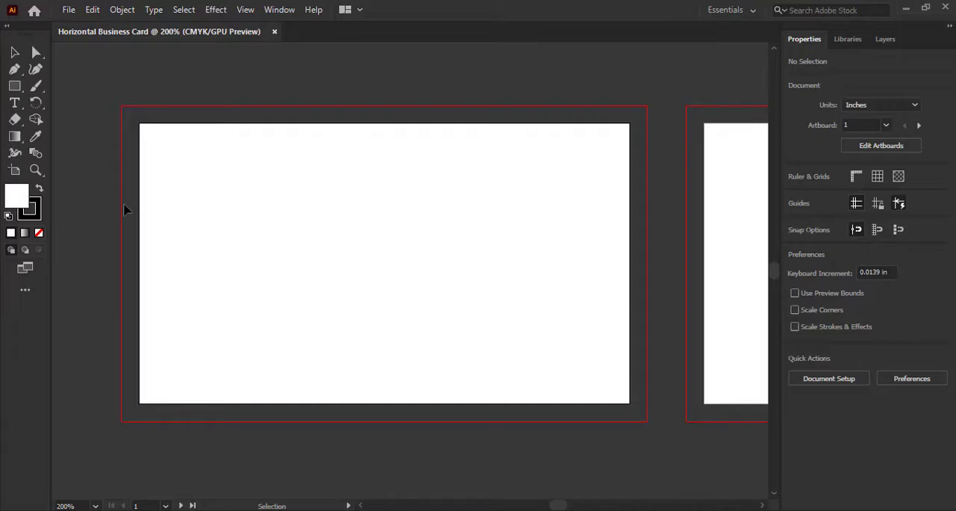
{"action": "mouse_move", "coordinate": [137, 145]}
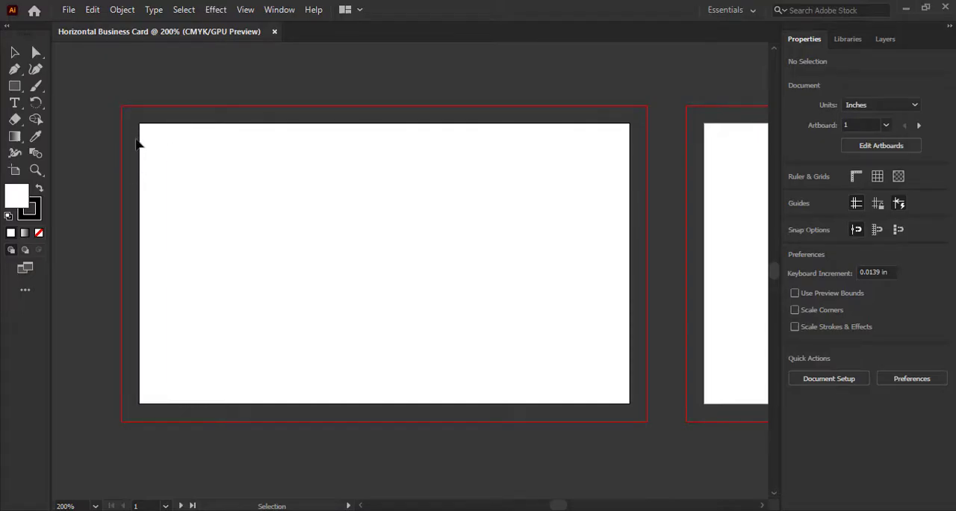
{"action": "mouse_move", "coordinate": [140, 269]}
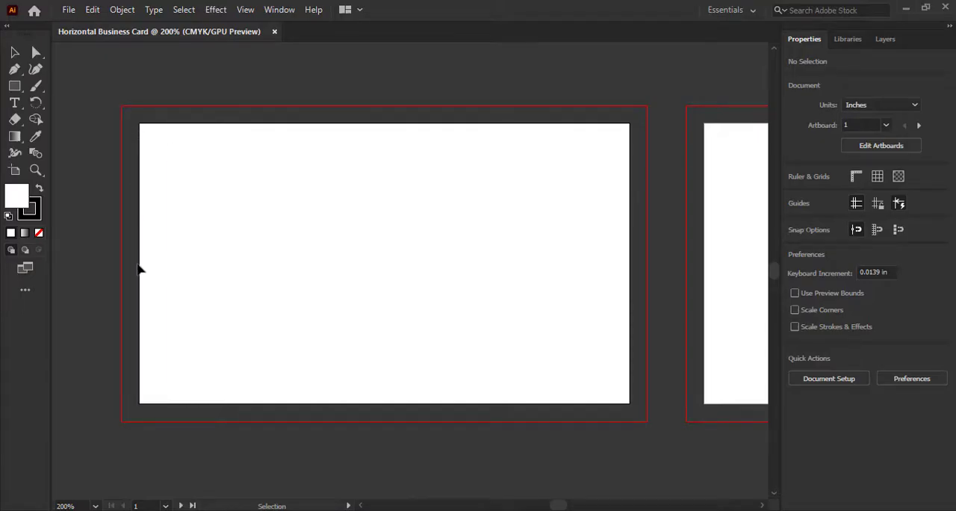
{"action": "mouse_move", "coordinate": [292, 419]}
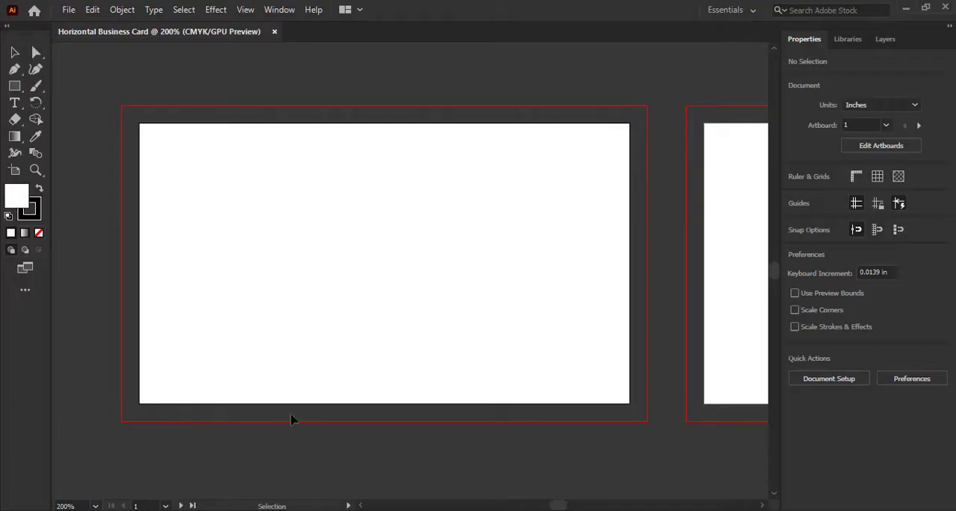
{"action": "mouse_move", "coordinate": [398, 313]}
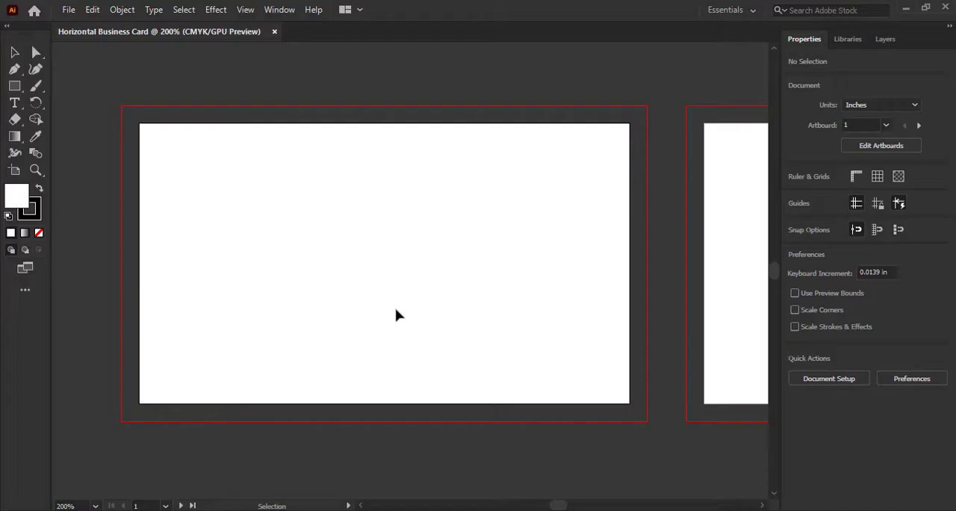
{"action": "mouse_move", "coordinate": [353, 307]}
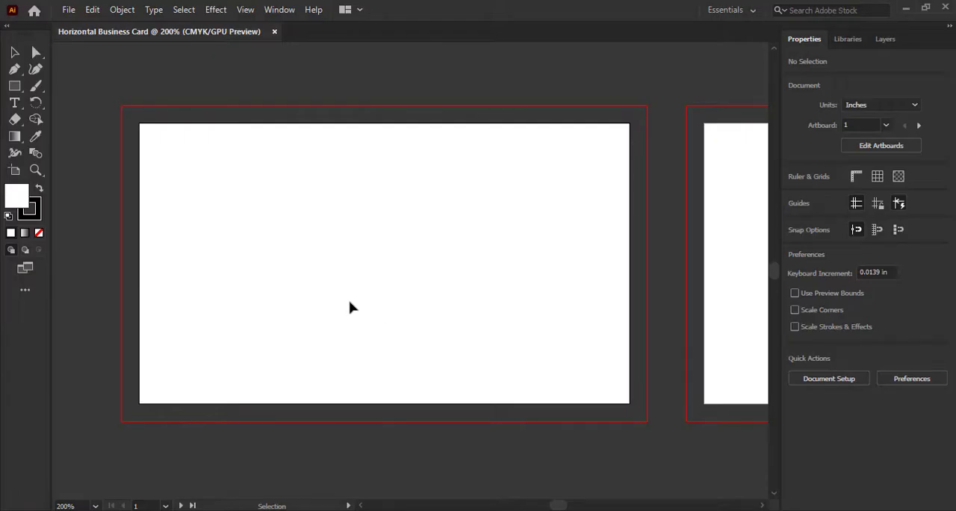
{"action": "mouse_move", "coordinate": [605, 177]}
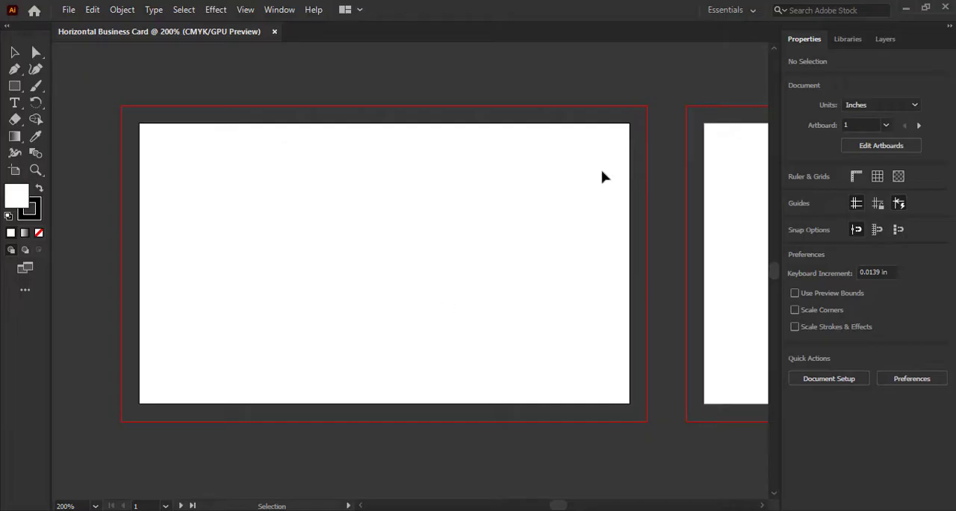
{"action": "mouse_move", "coordinate": [261, 178]}
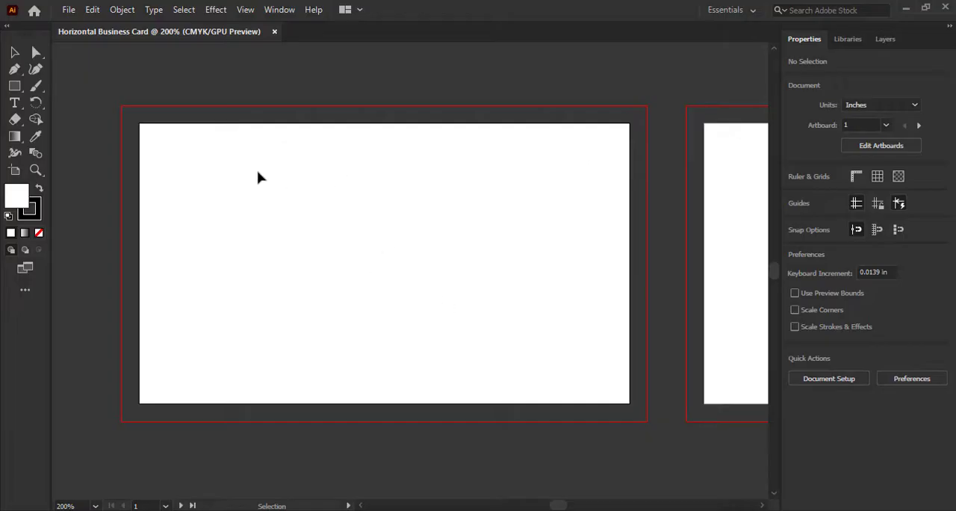
{"action": "mouse_move", "coordinate": [357, 286]}
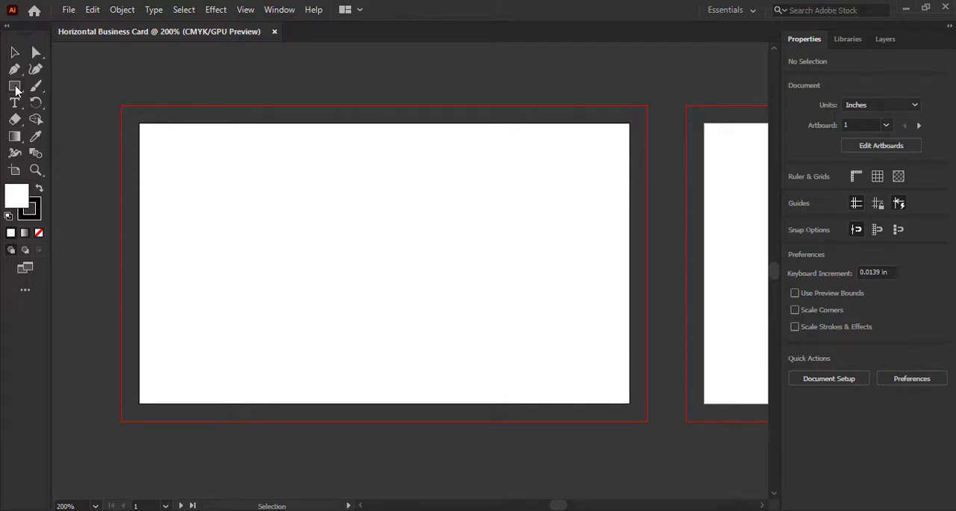
Draw a rectangle on artboard 1 and size it to 3.25 × 1.75 in.
{"action": "left_click", "coordinate": [15, 86]}
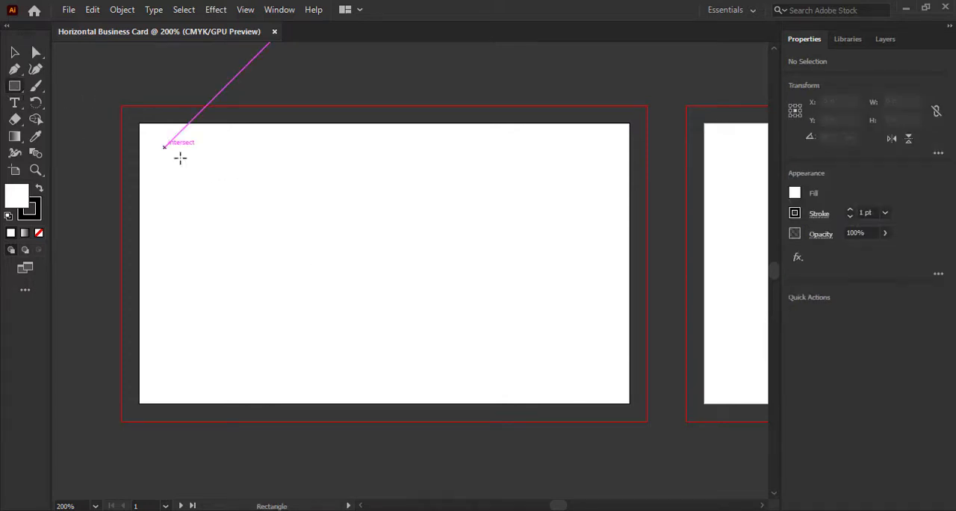
{"action": "left_click_drag", "start_coordinate": [164, 148], "coordinate": [538, 334]}
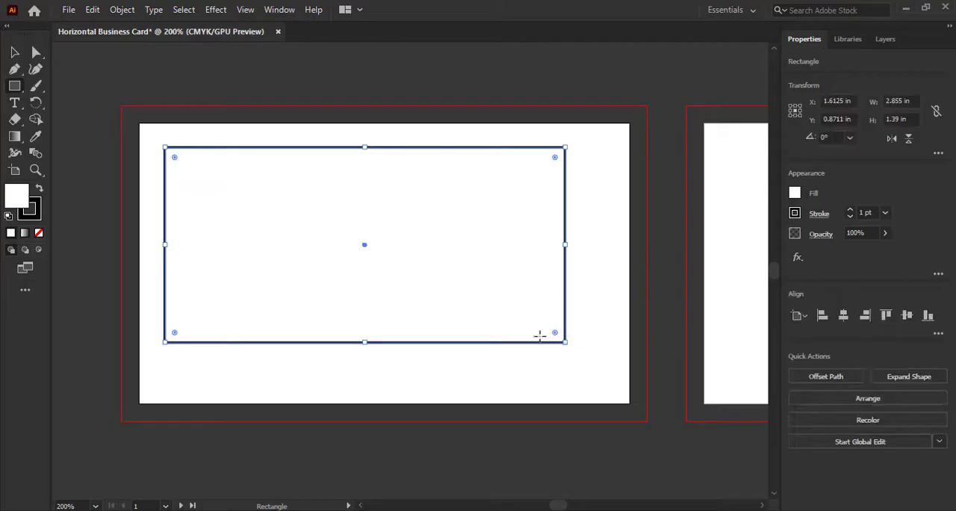
{"action": "left_click_drag", "start_coordinate": [364, 245], "coordinate": [391, 257]}
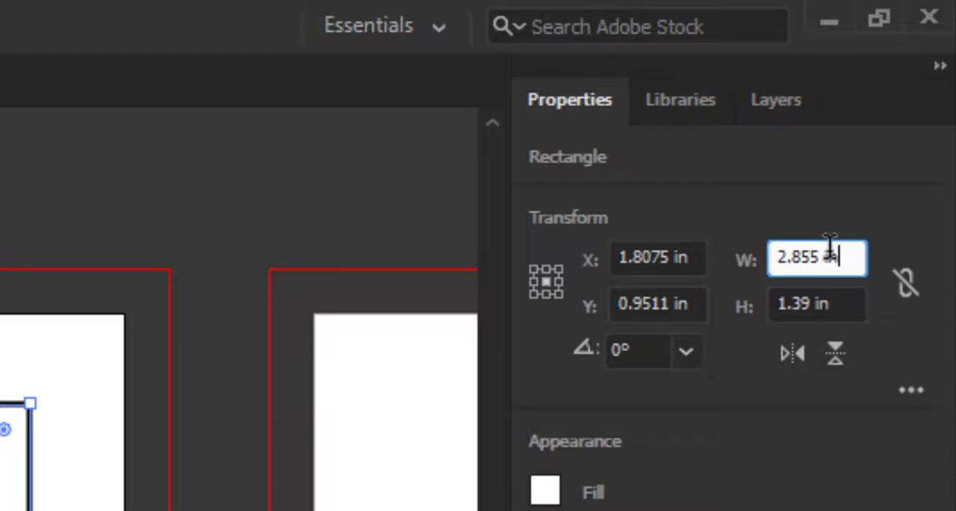
{"action": "type", "text": "3."}
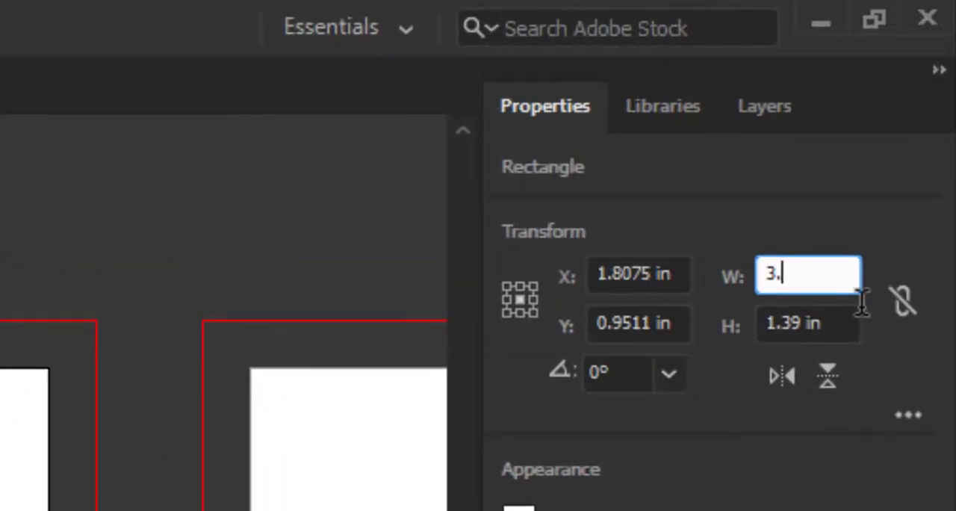
{"action": "type", "text": "25 in"}
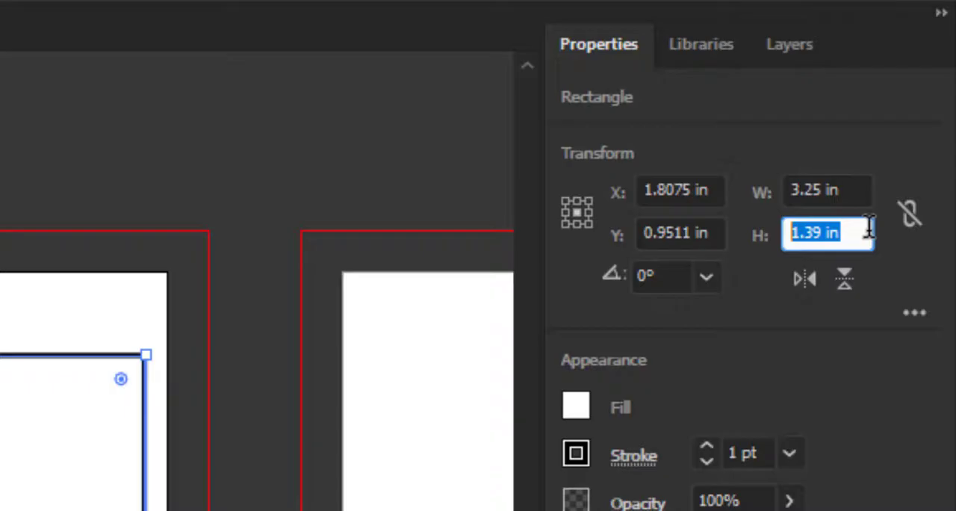
{"action": "type", "text": "1.75"}
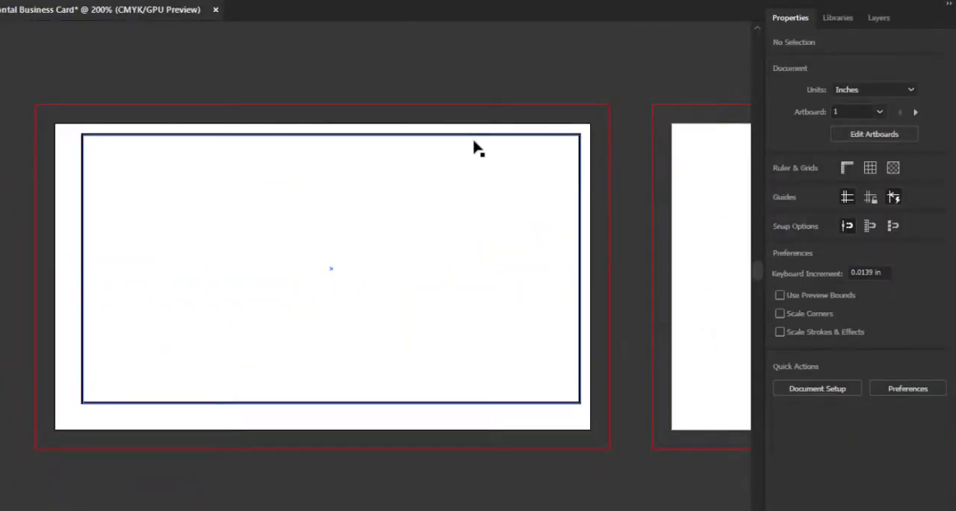
Select the rectangle and align it to the centre of artboard 1.
{"action": "left_click", "coordinate": [332, 268]}
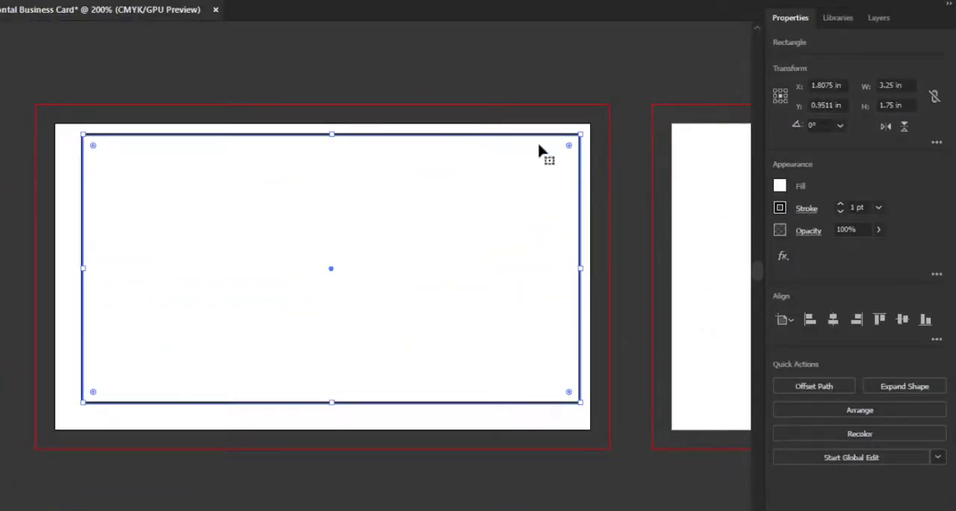
{"action": "mouse_move", "coordinate": [832, 320]}
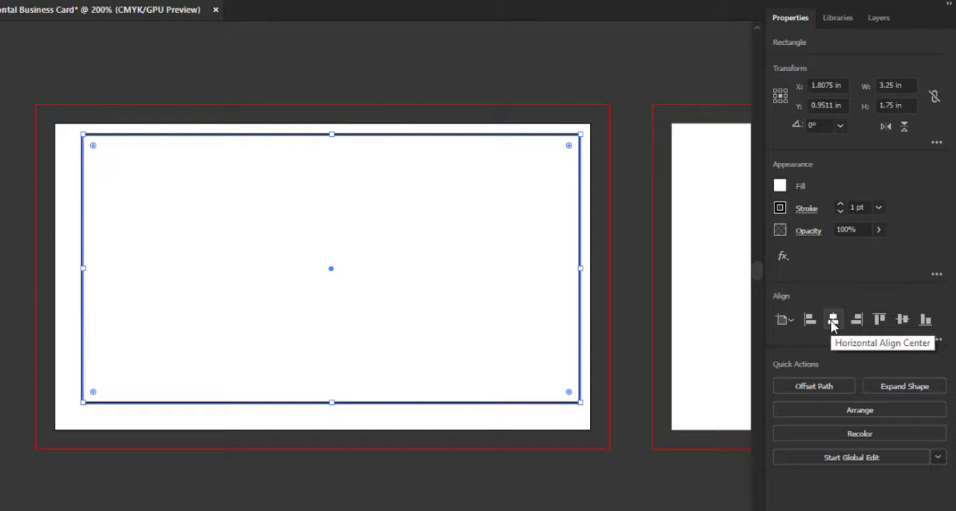
{"action": "left_click", "coordinate": [833, 320]}
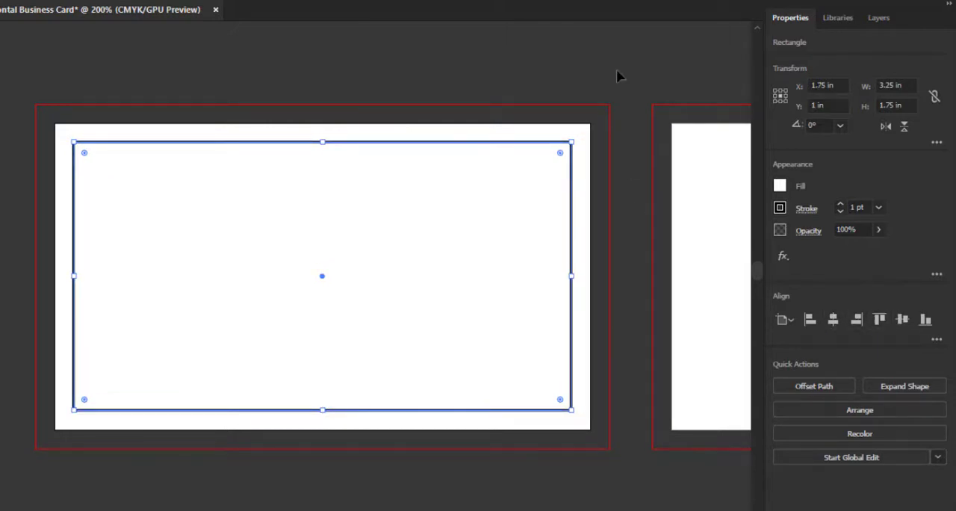
{"action": "mouse_move", "coordinate": [418, 209]}
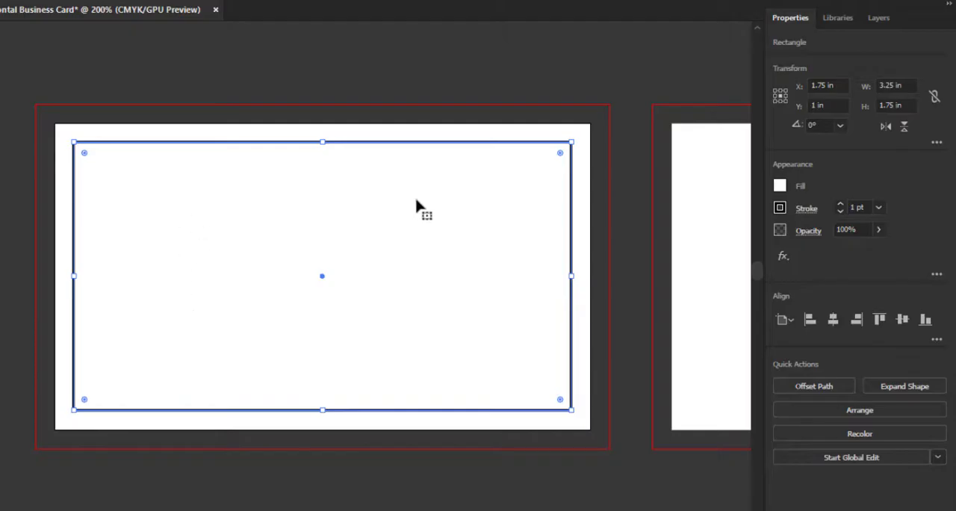
{"action": "mouse_move", "coordinate": [230, 163]}
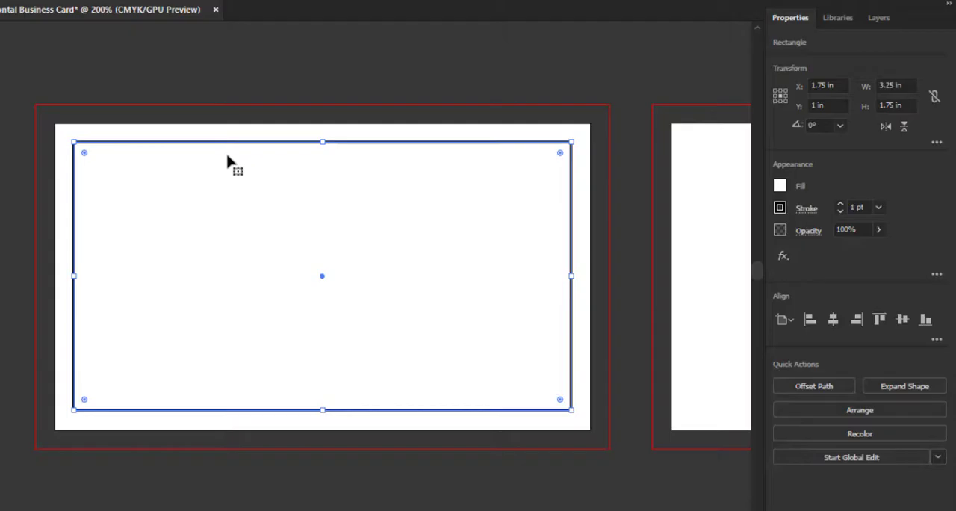
{"action": "mouse_move", "coordinate": [500, 295]}
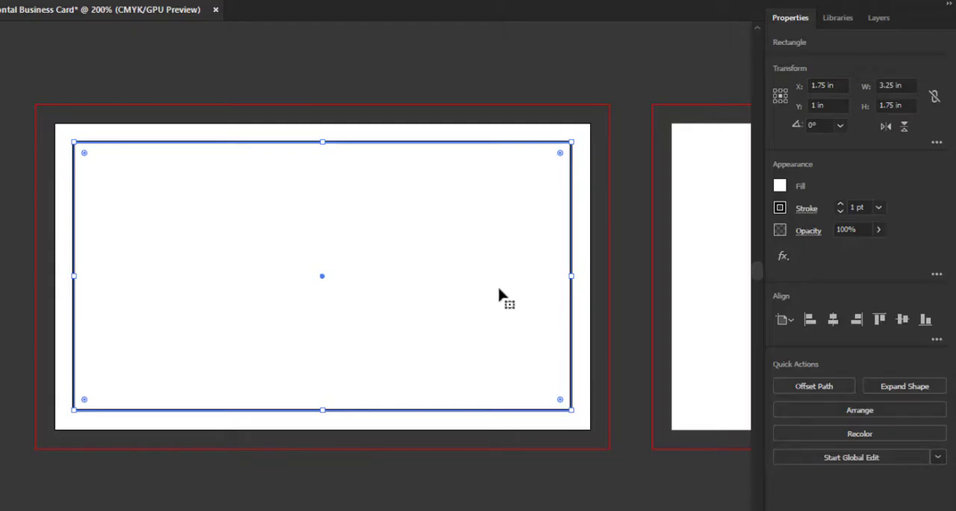
{"action": "mouse_move", "coordinate": [465, 250]}
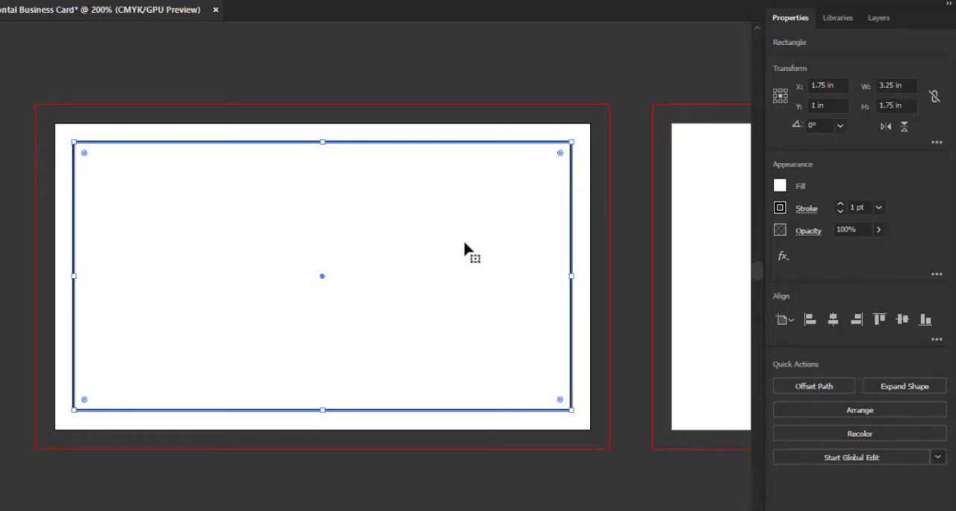
{"action": "mouse_move", "coordinate": [33, 95]}
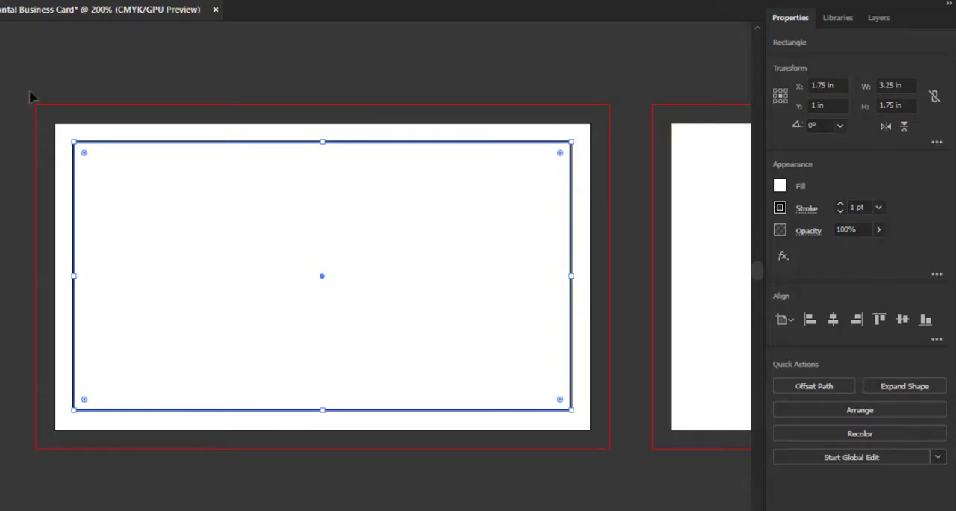
{"action": "mouse_move", "coordinate": [514, 108]}
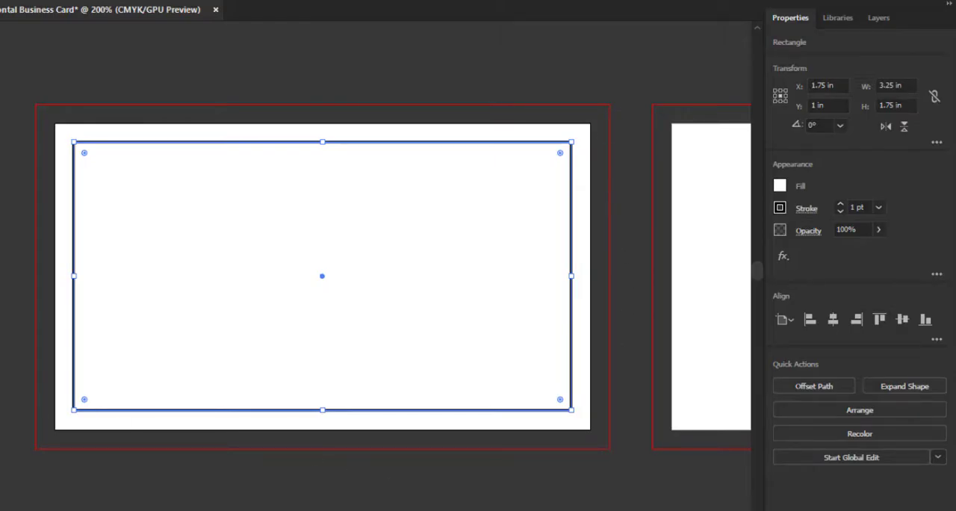
{"action": "mouse_move", "coordinate": [61, 227]}
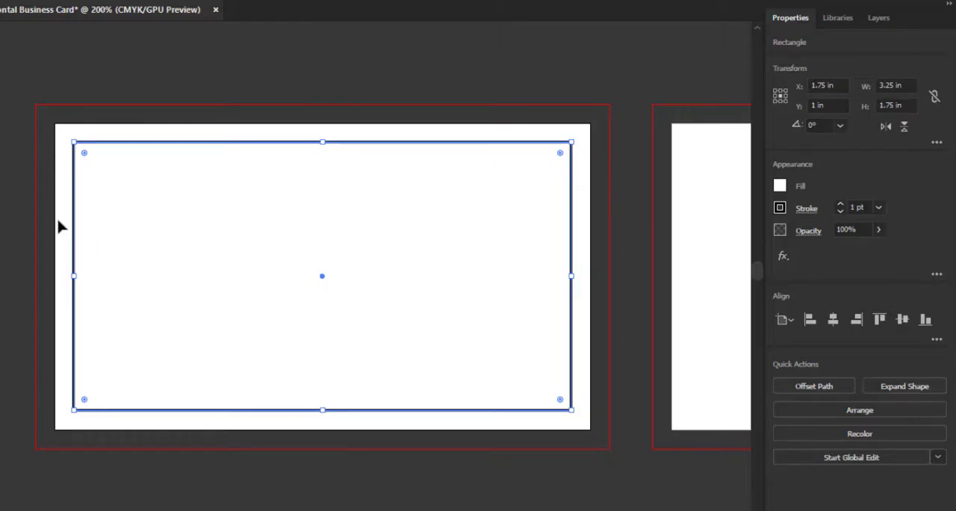
{"action": "mouse_move", "coordinate": [38, 213]}
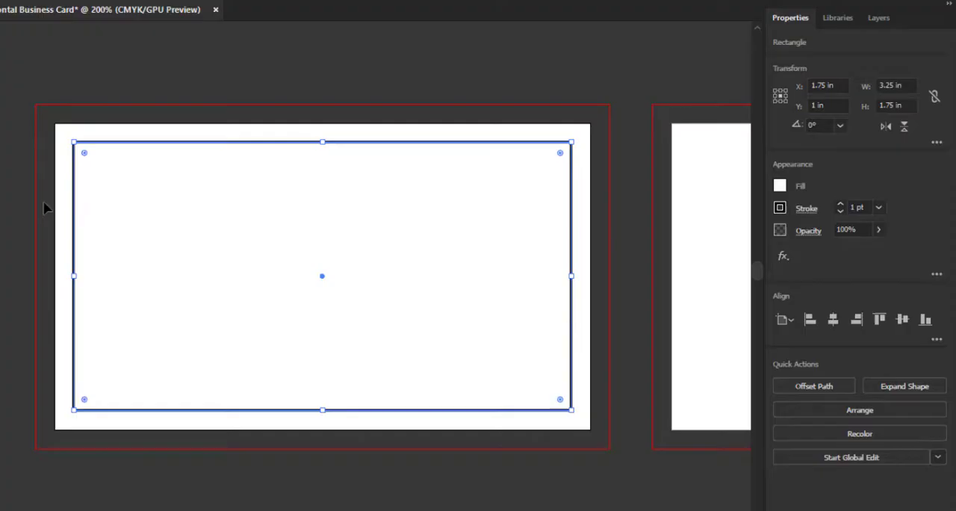
{"action": "mouse_move", "coordinate": [61, 238]}
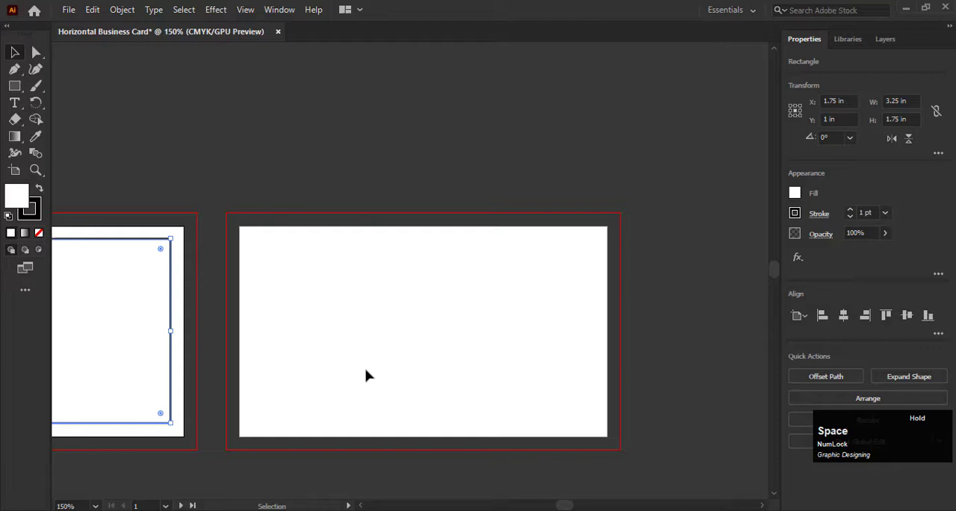
Make the second artboard active, ready for pasting the safe-zone rectangle in place.
{"action": "left_click", "coordinate": [65, 505]}
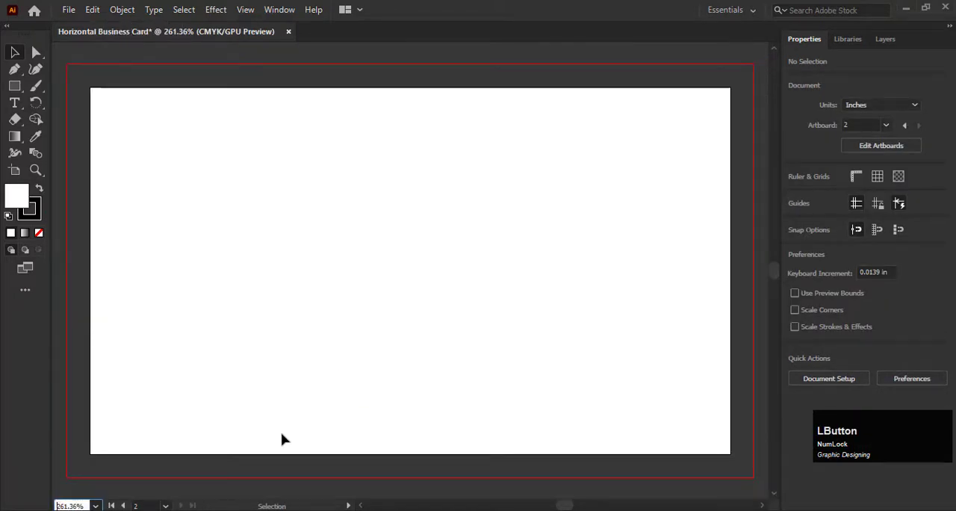
{"action": "mouse_move", "coordinate": [358, 409]}
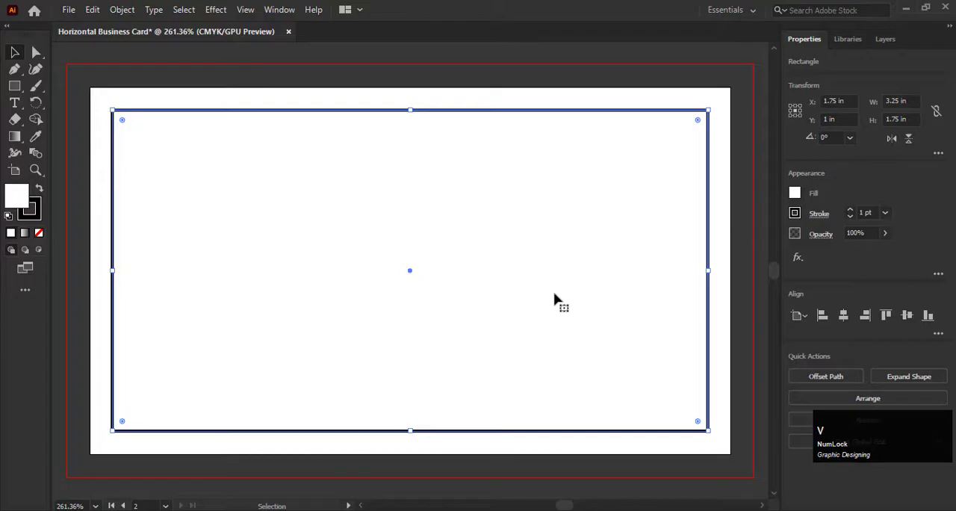
{"action": "mouse_move", "coordinate": [511, 350]}
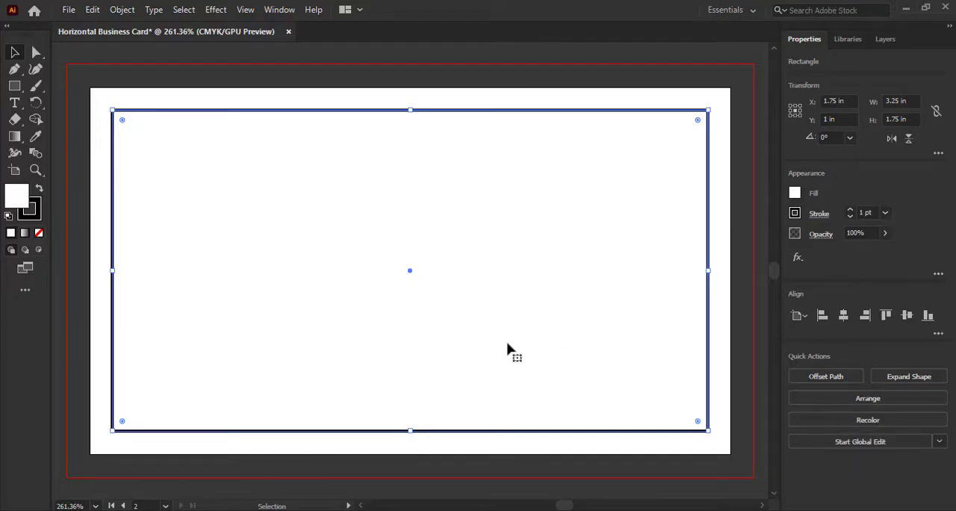